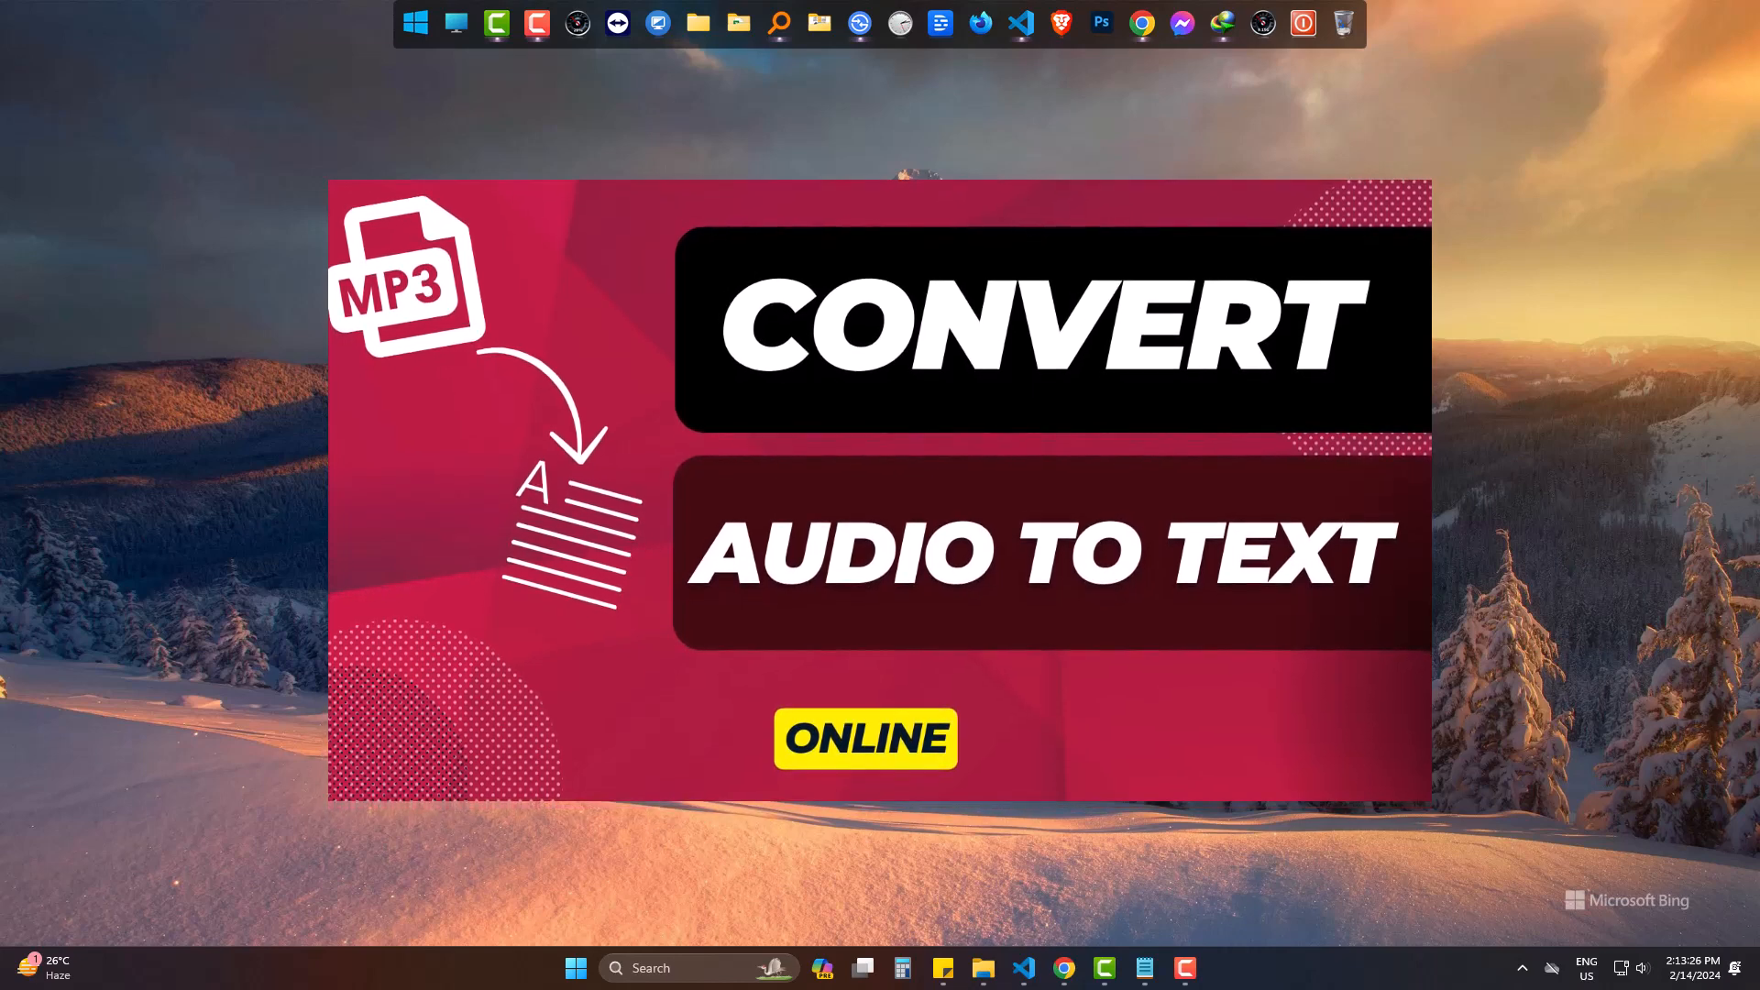
Step: Search Google for 'veed.io' and land on the VEED.IO website from the results
left_click(1142, 24)
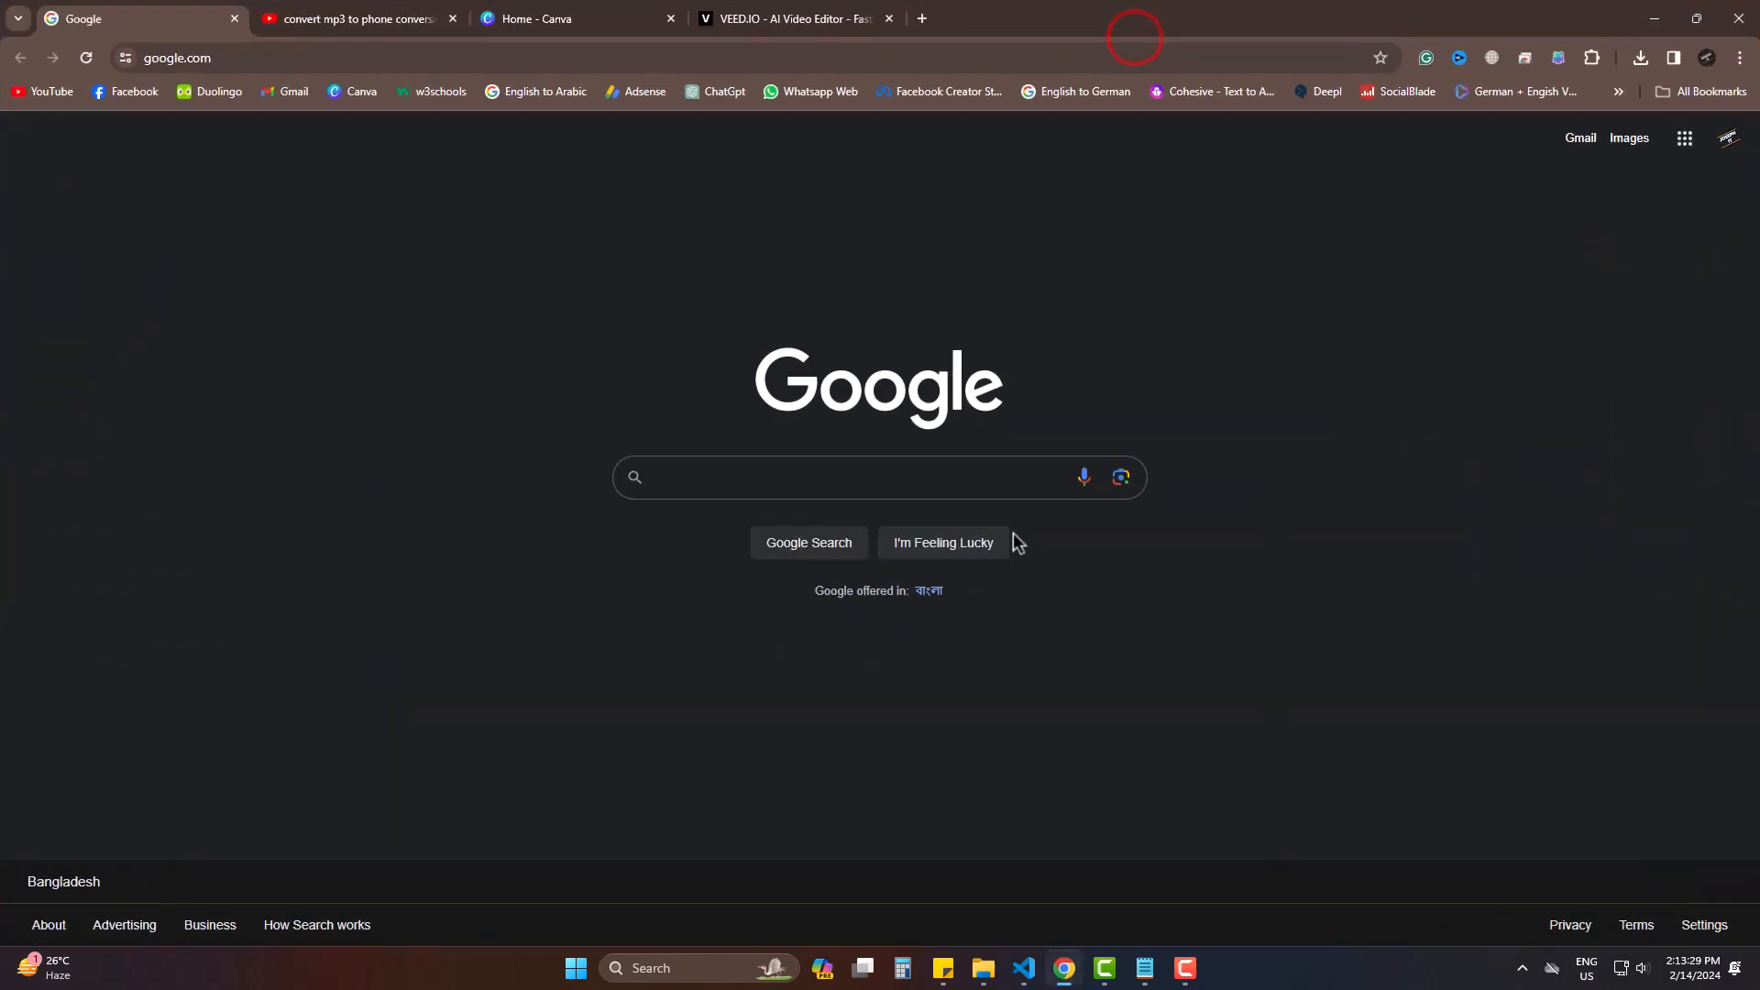
left_click(841, 476)
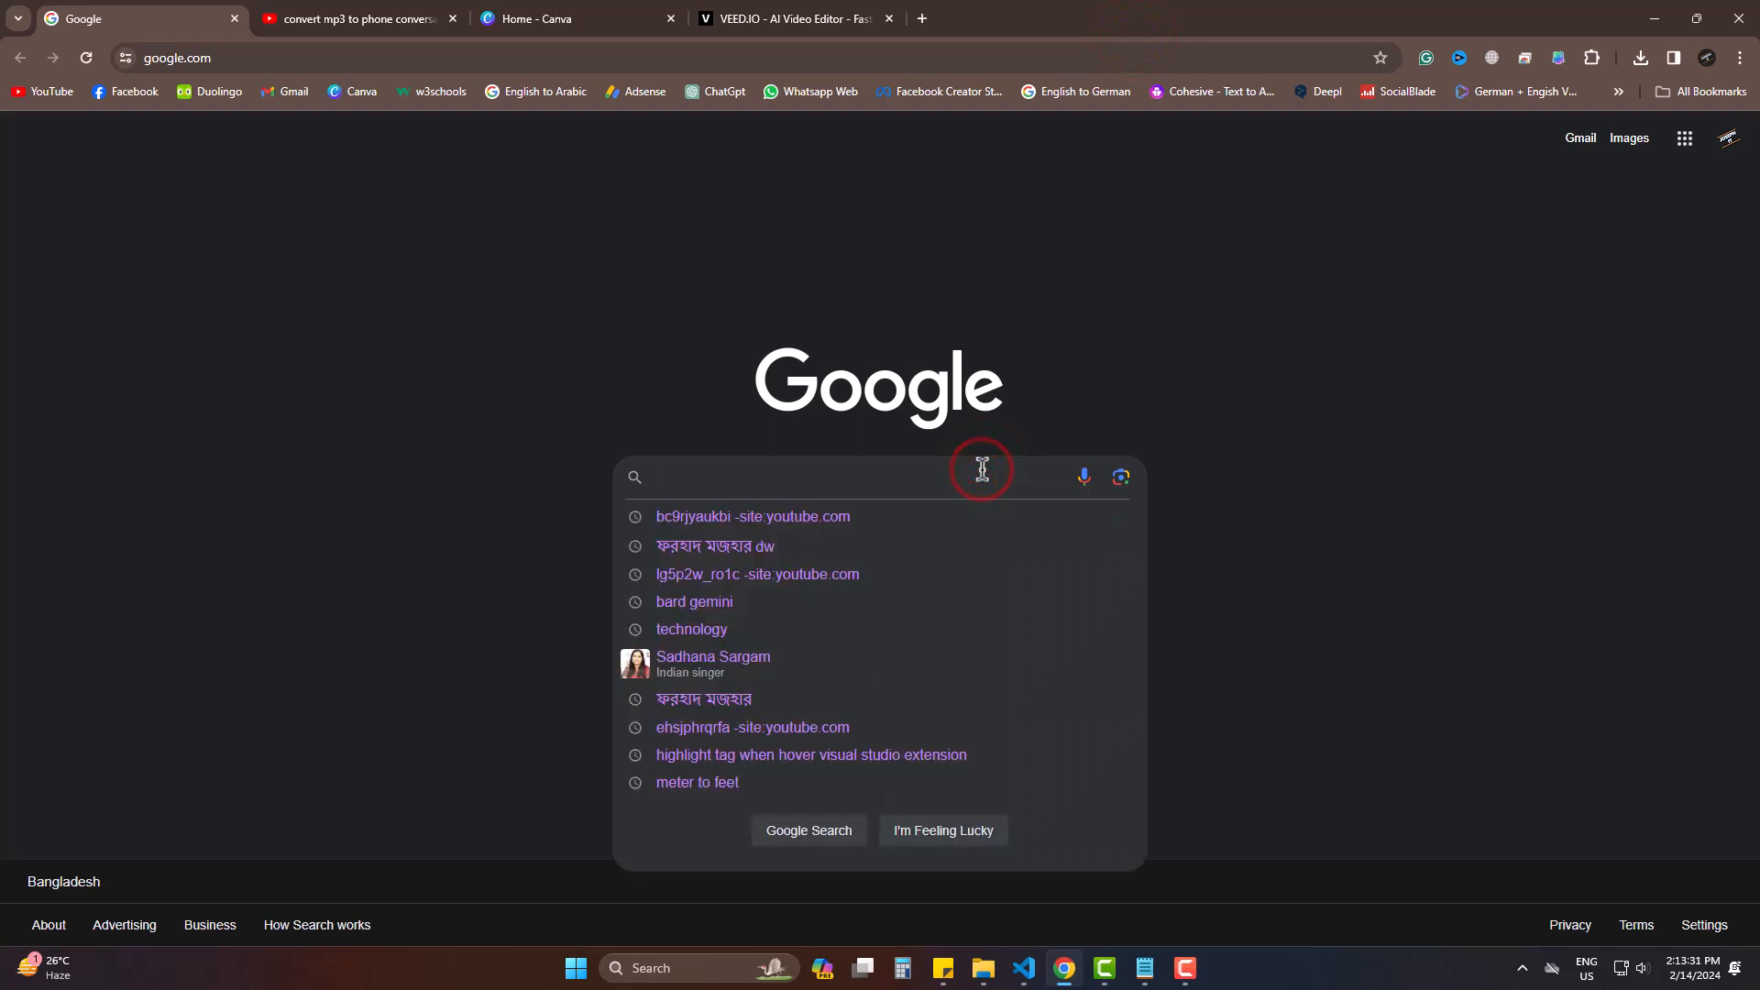
type("veed.io")
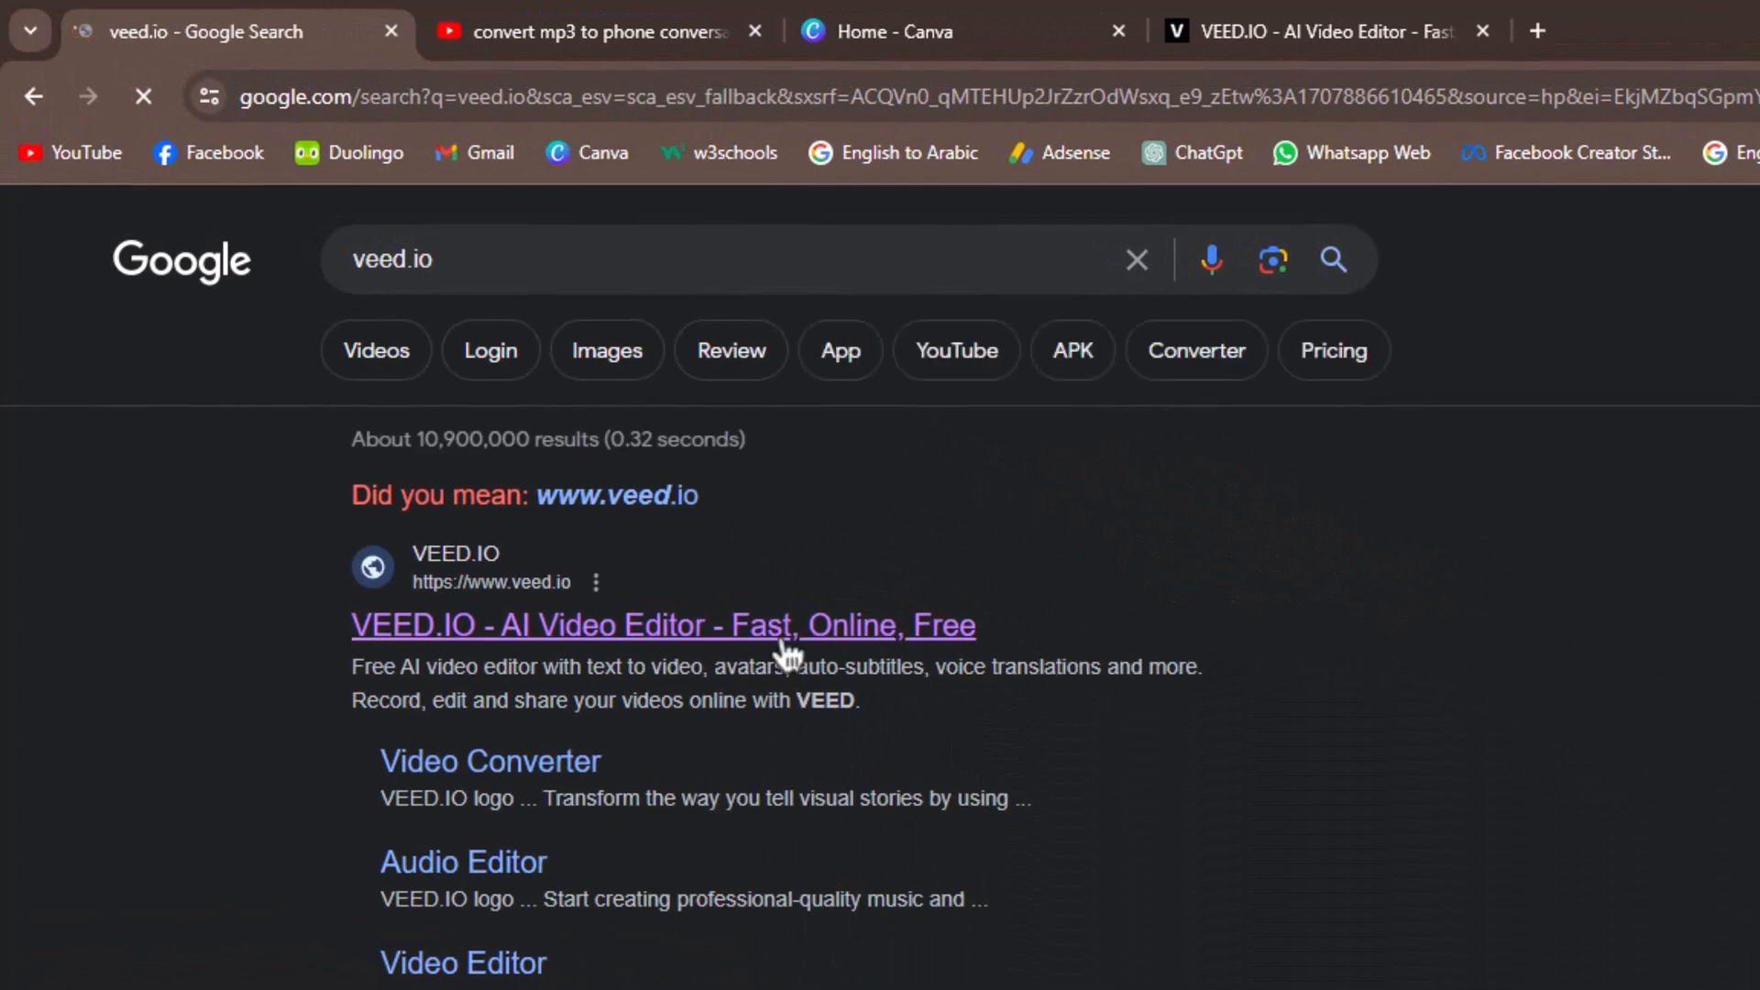
left_click(662, 625)
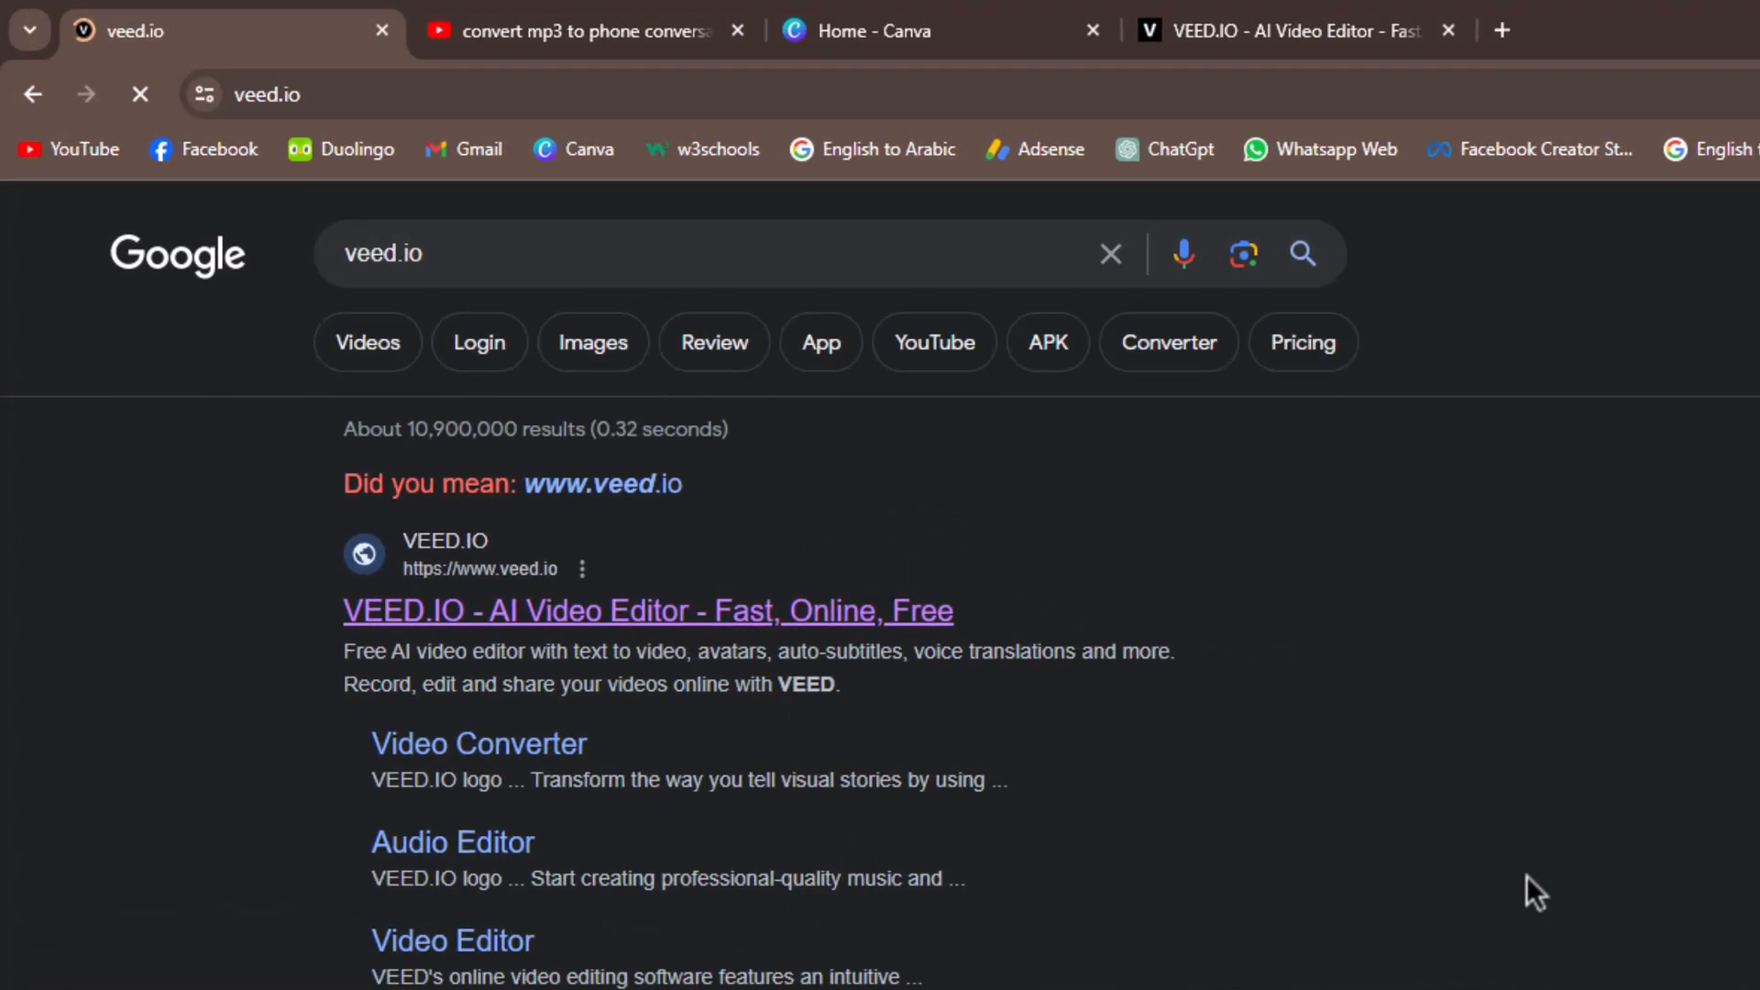
left_click(649, 610)
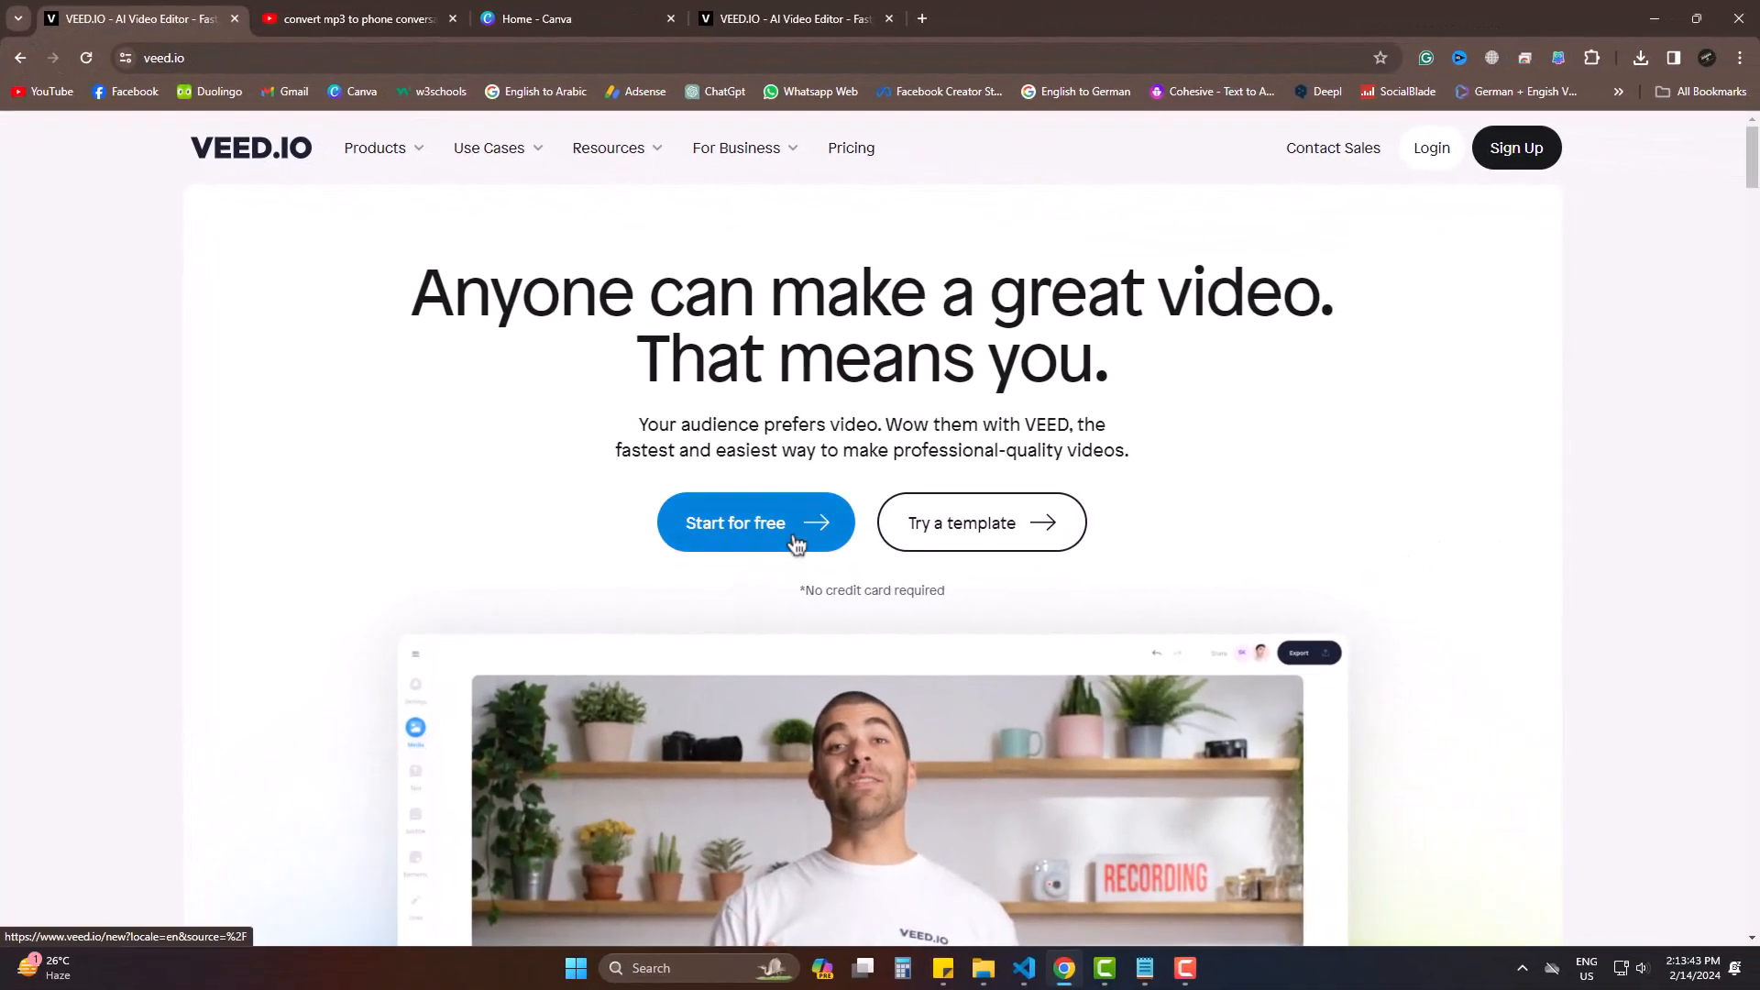
Step: Start a free VEED.IO project so a new blank editor opens
left_click(755, 522)
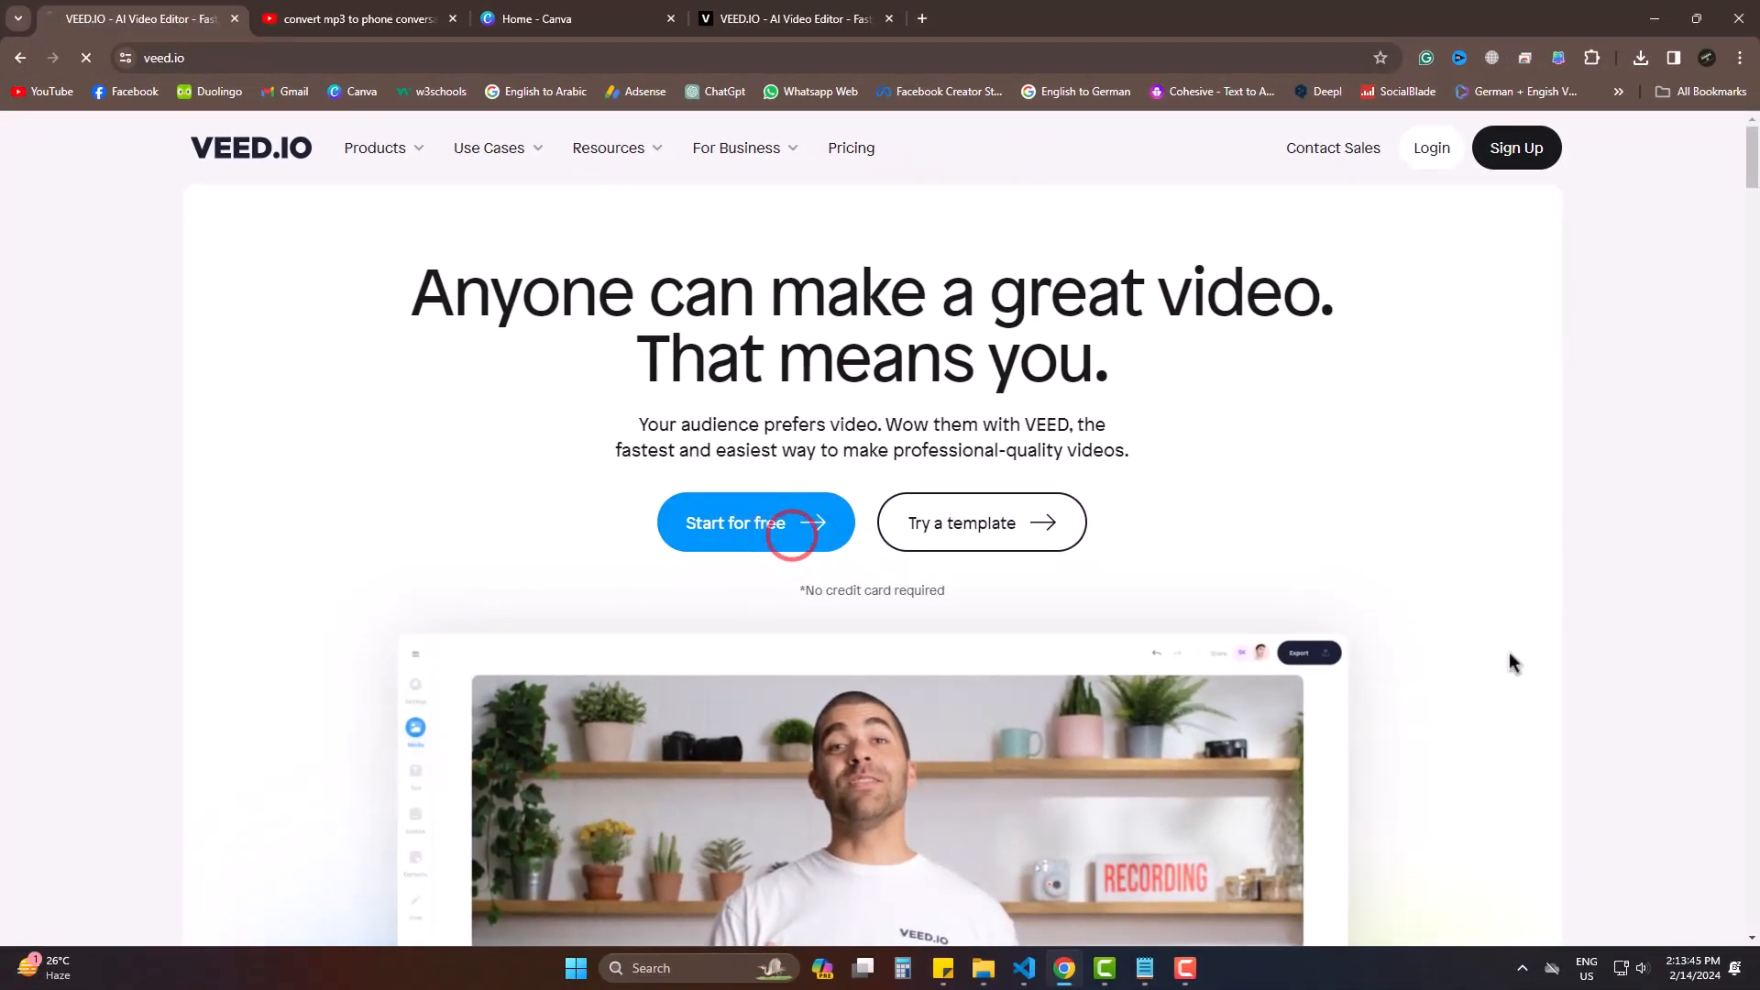
left_click(755, 522)
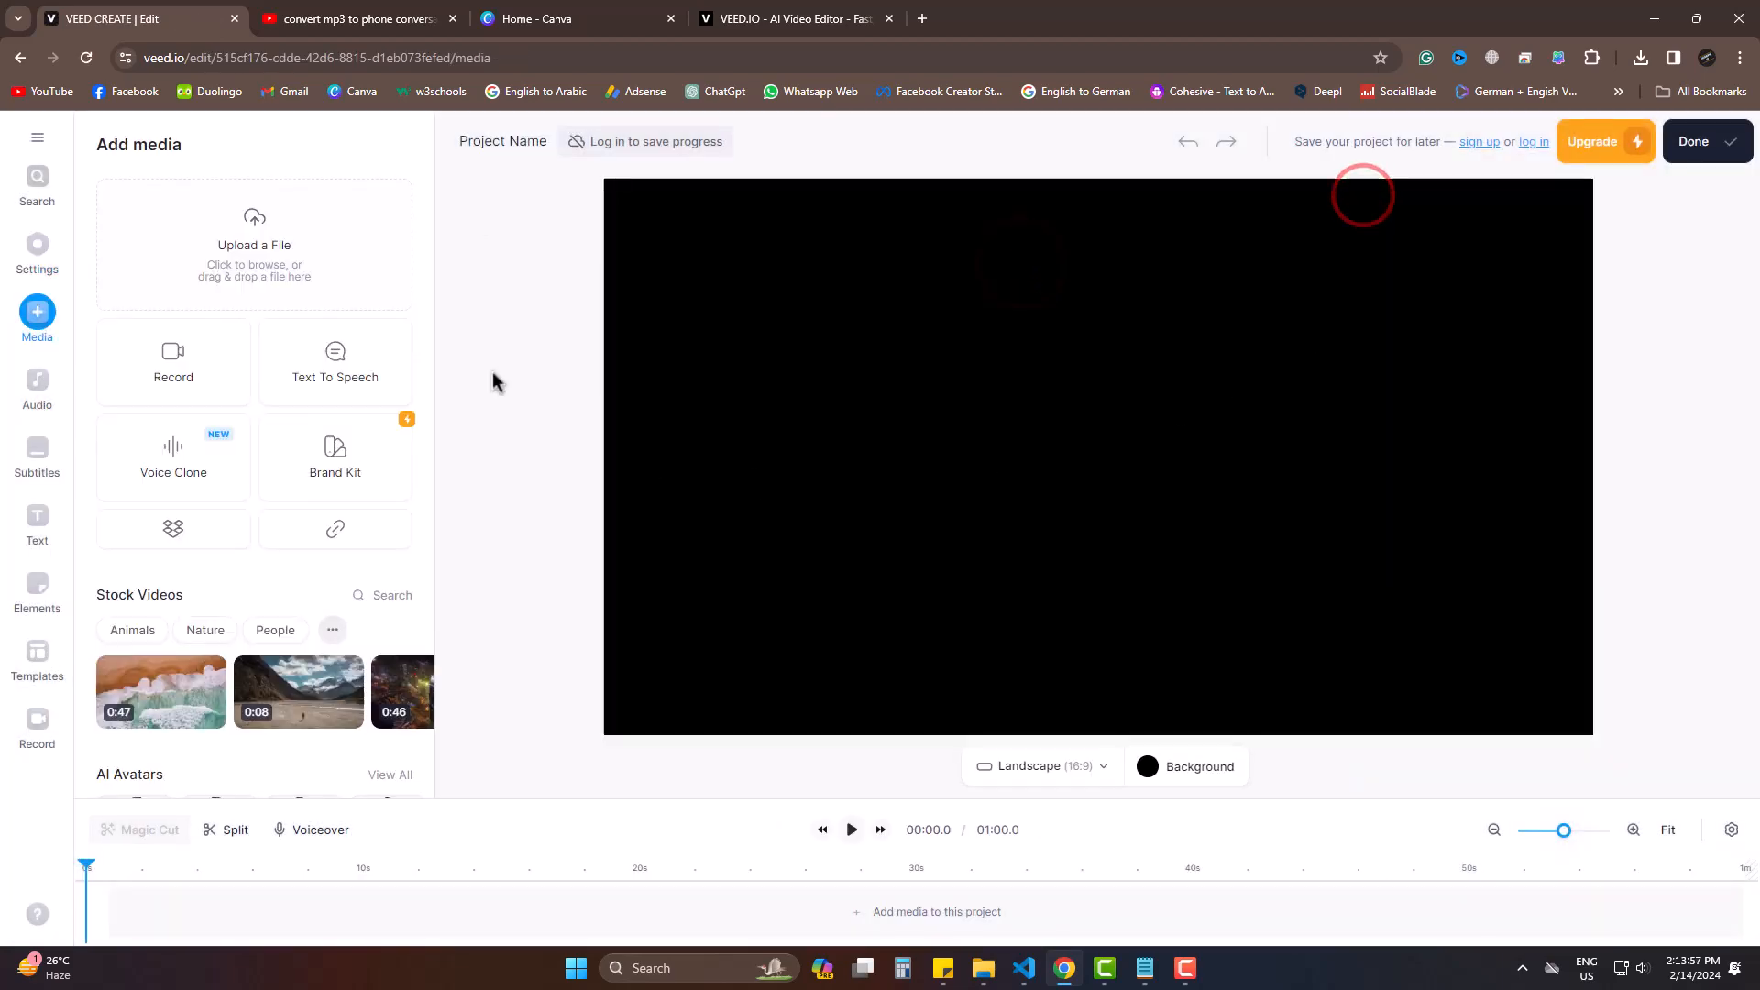
Step: Upload the ransomware-protection MP3 from Downloads as the project's audio track
left_click(253, 244)
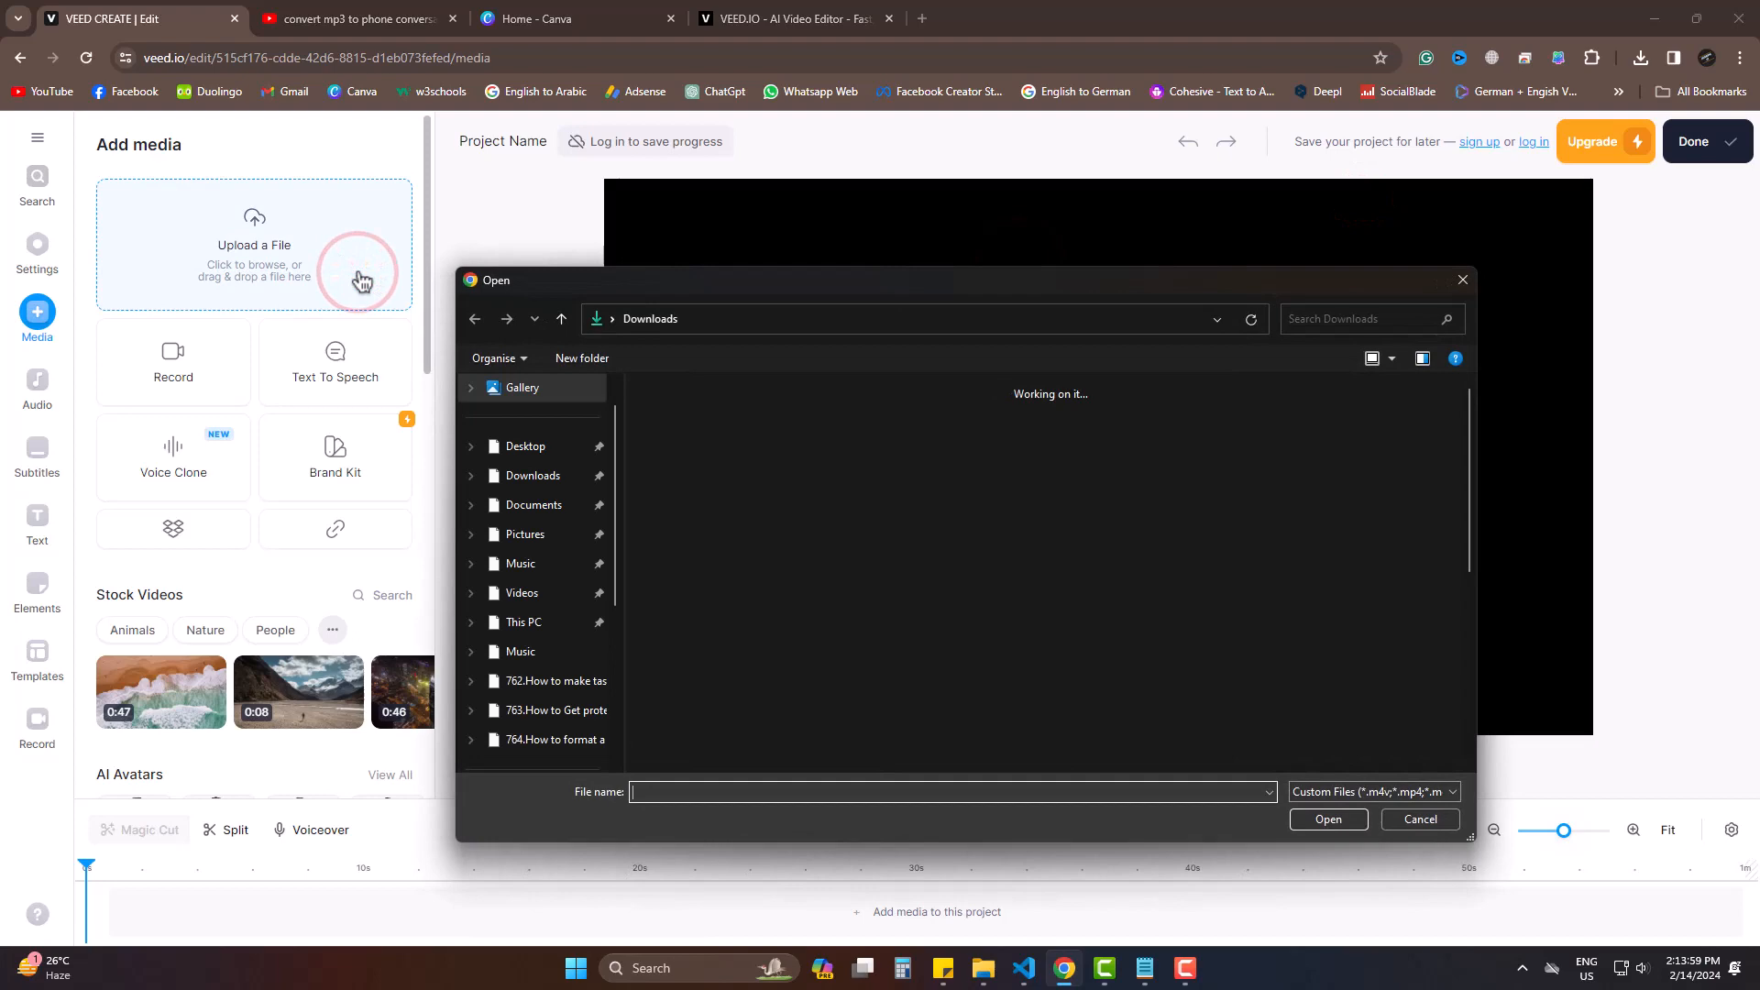
left_click(684, 477)
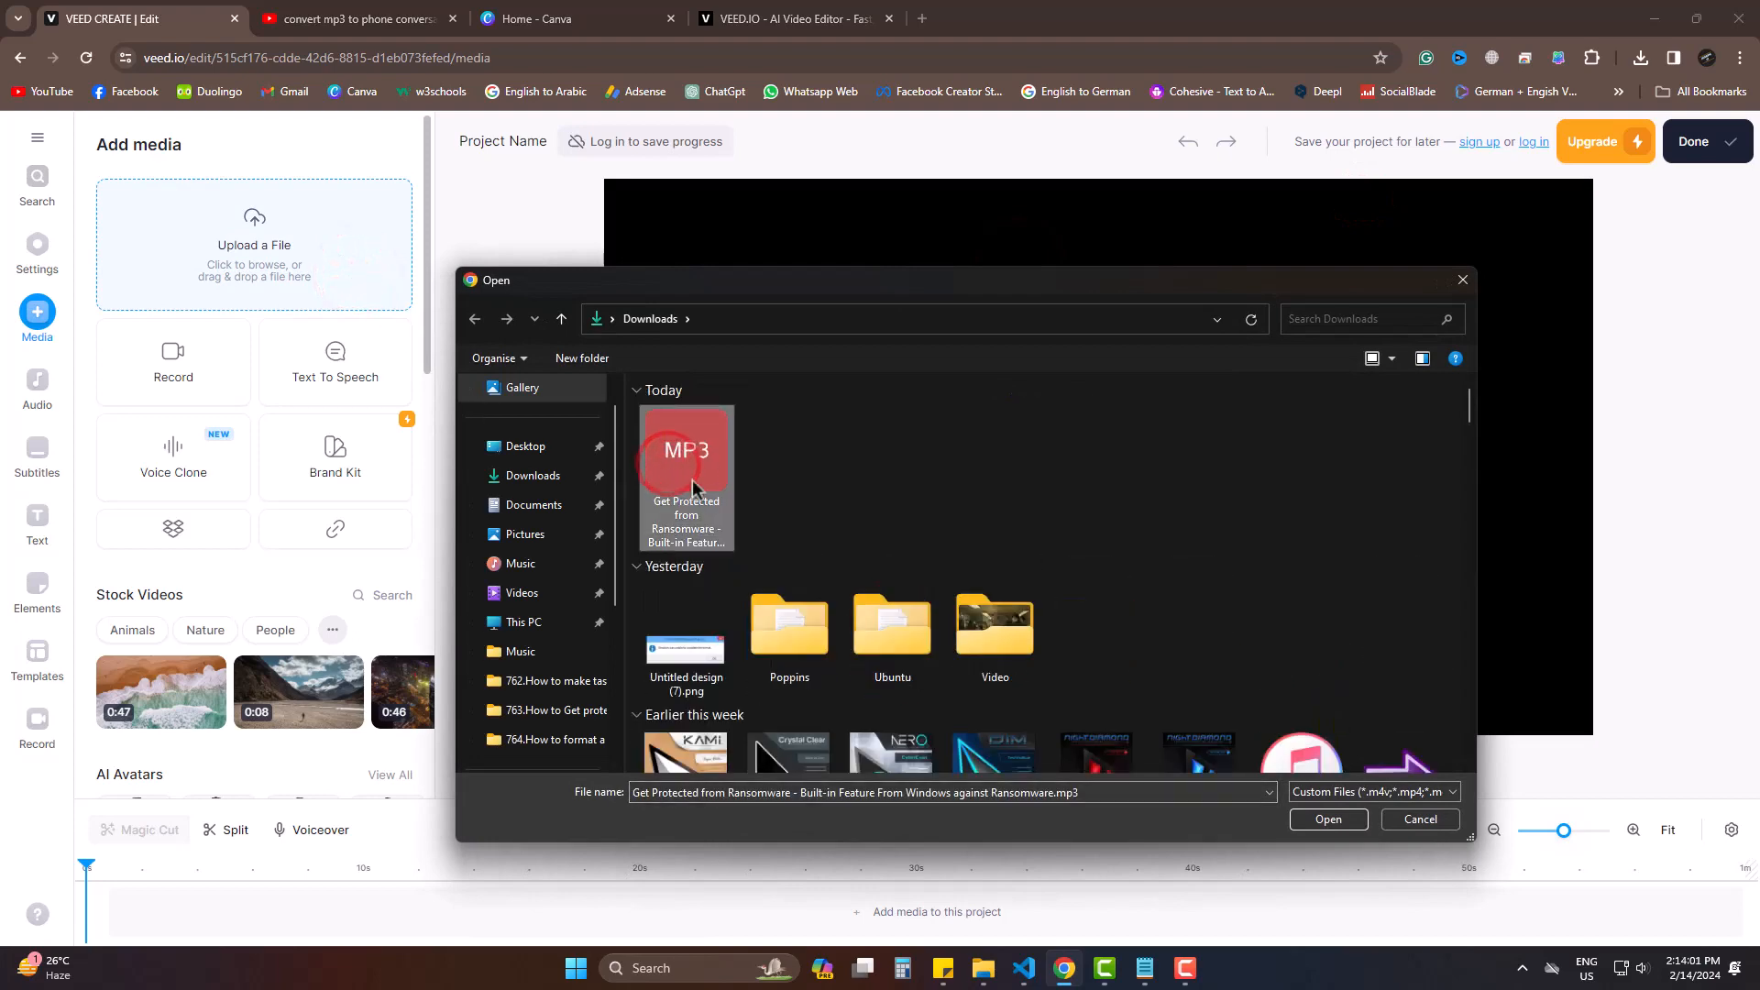
left_click(1327, 818)
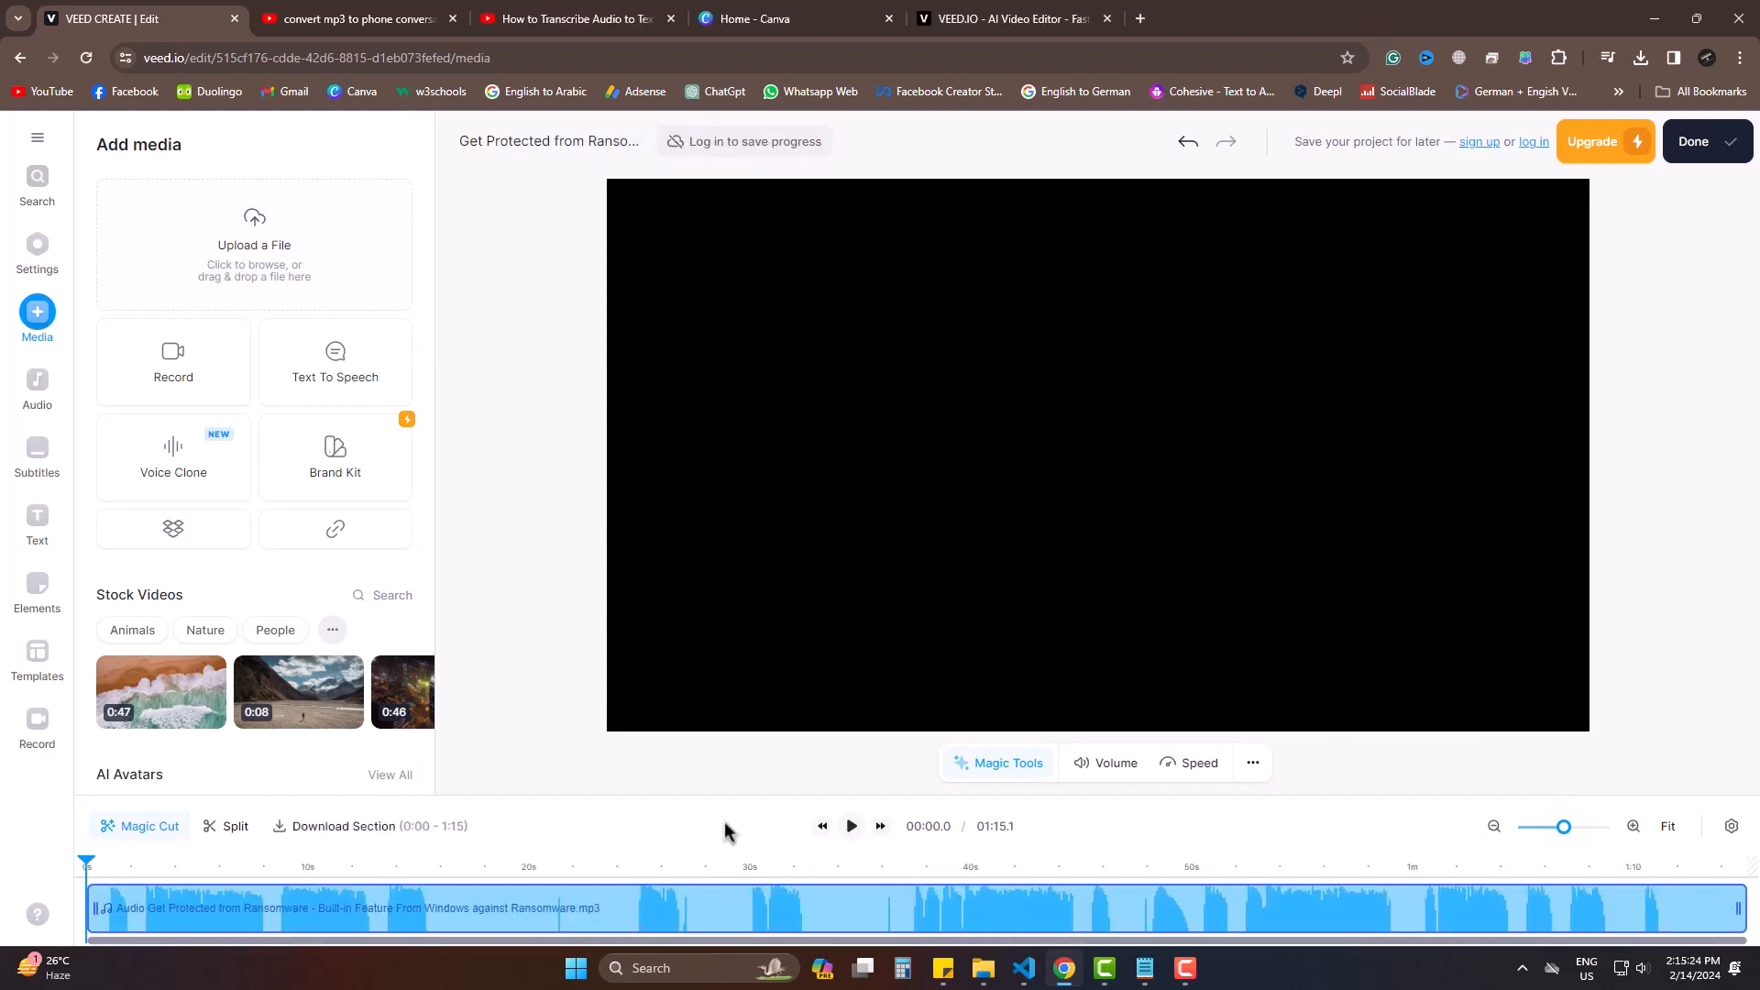
Step: Create Auto Subtitles with English kept as the spoken language
left_click(36, 455)
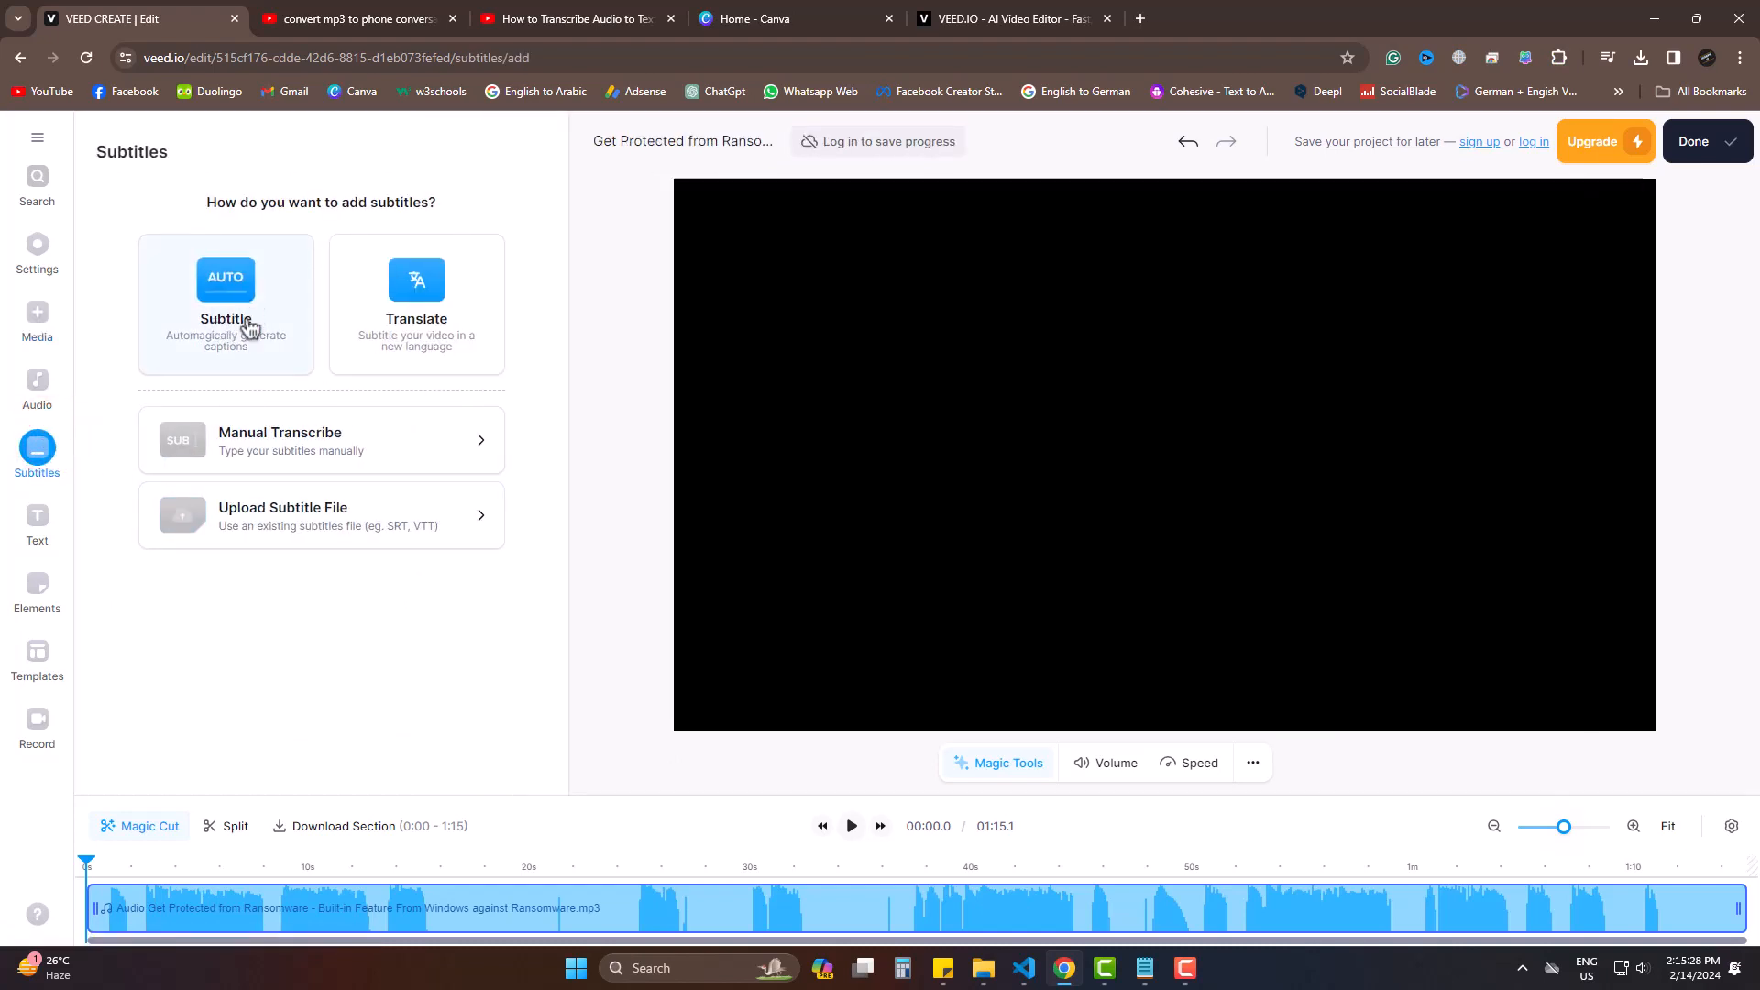
left_click(223, 297)
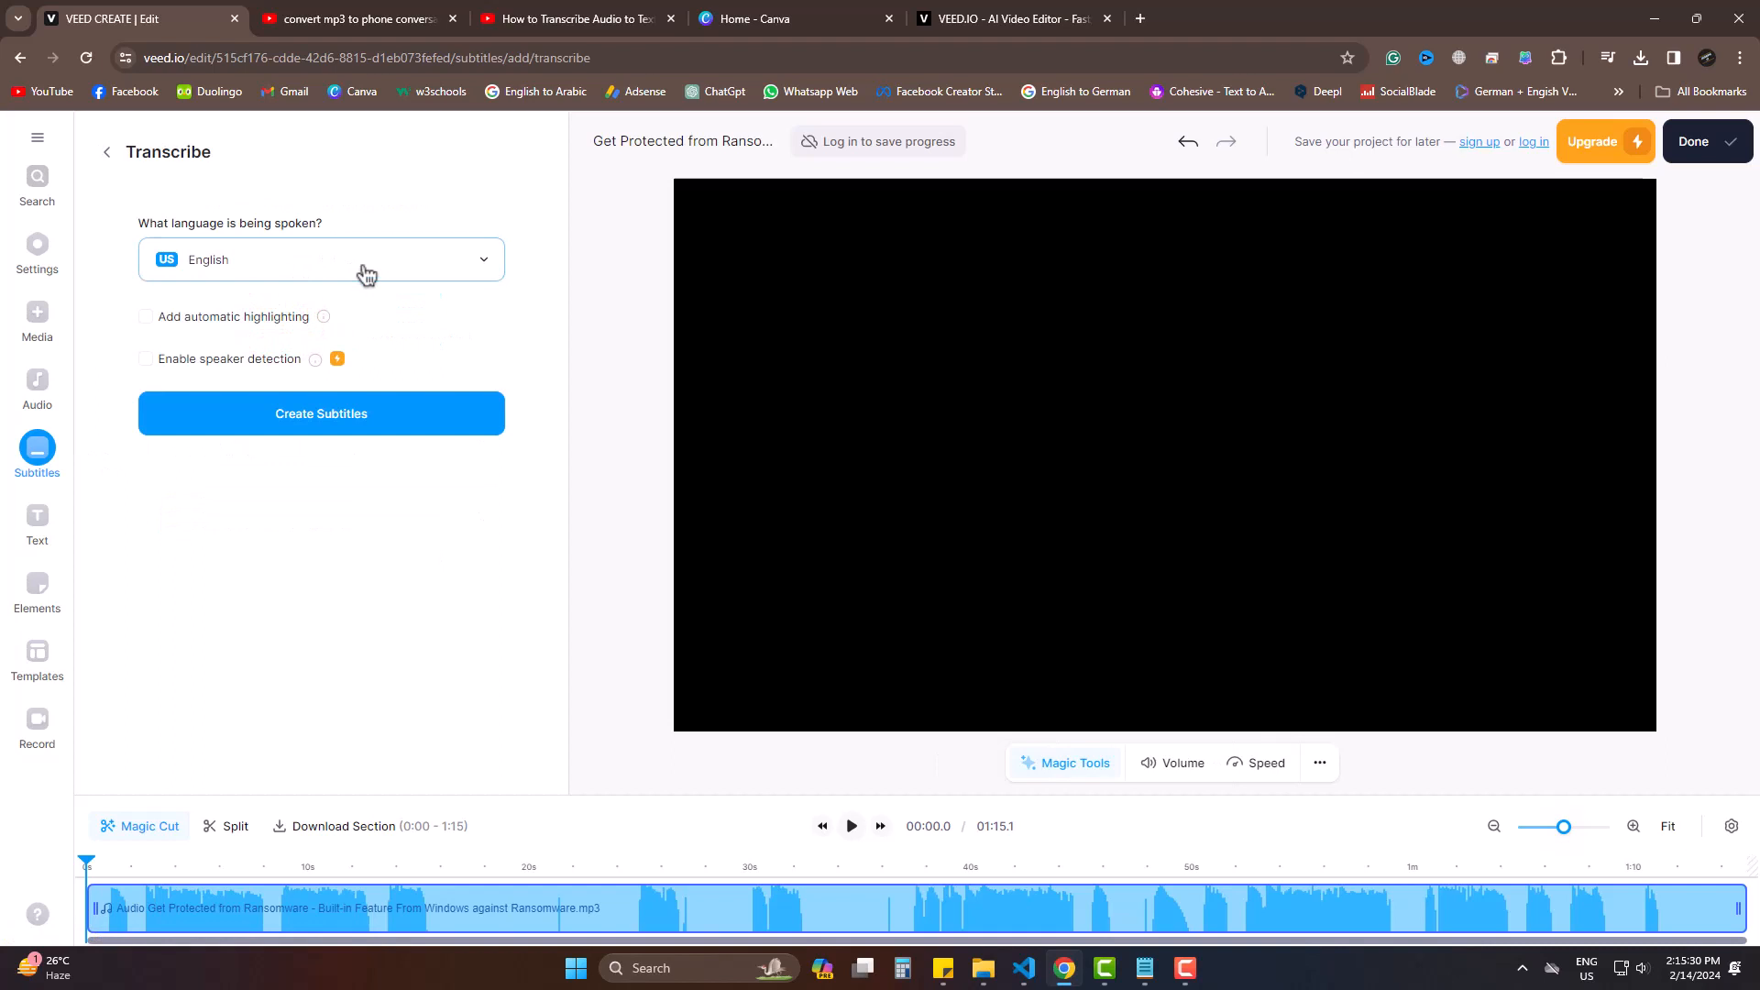
left_click(319, 258)
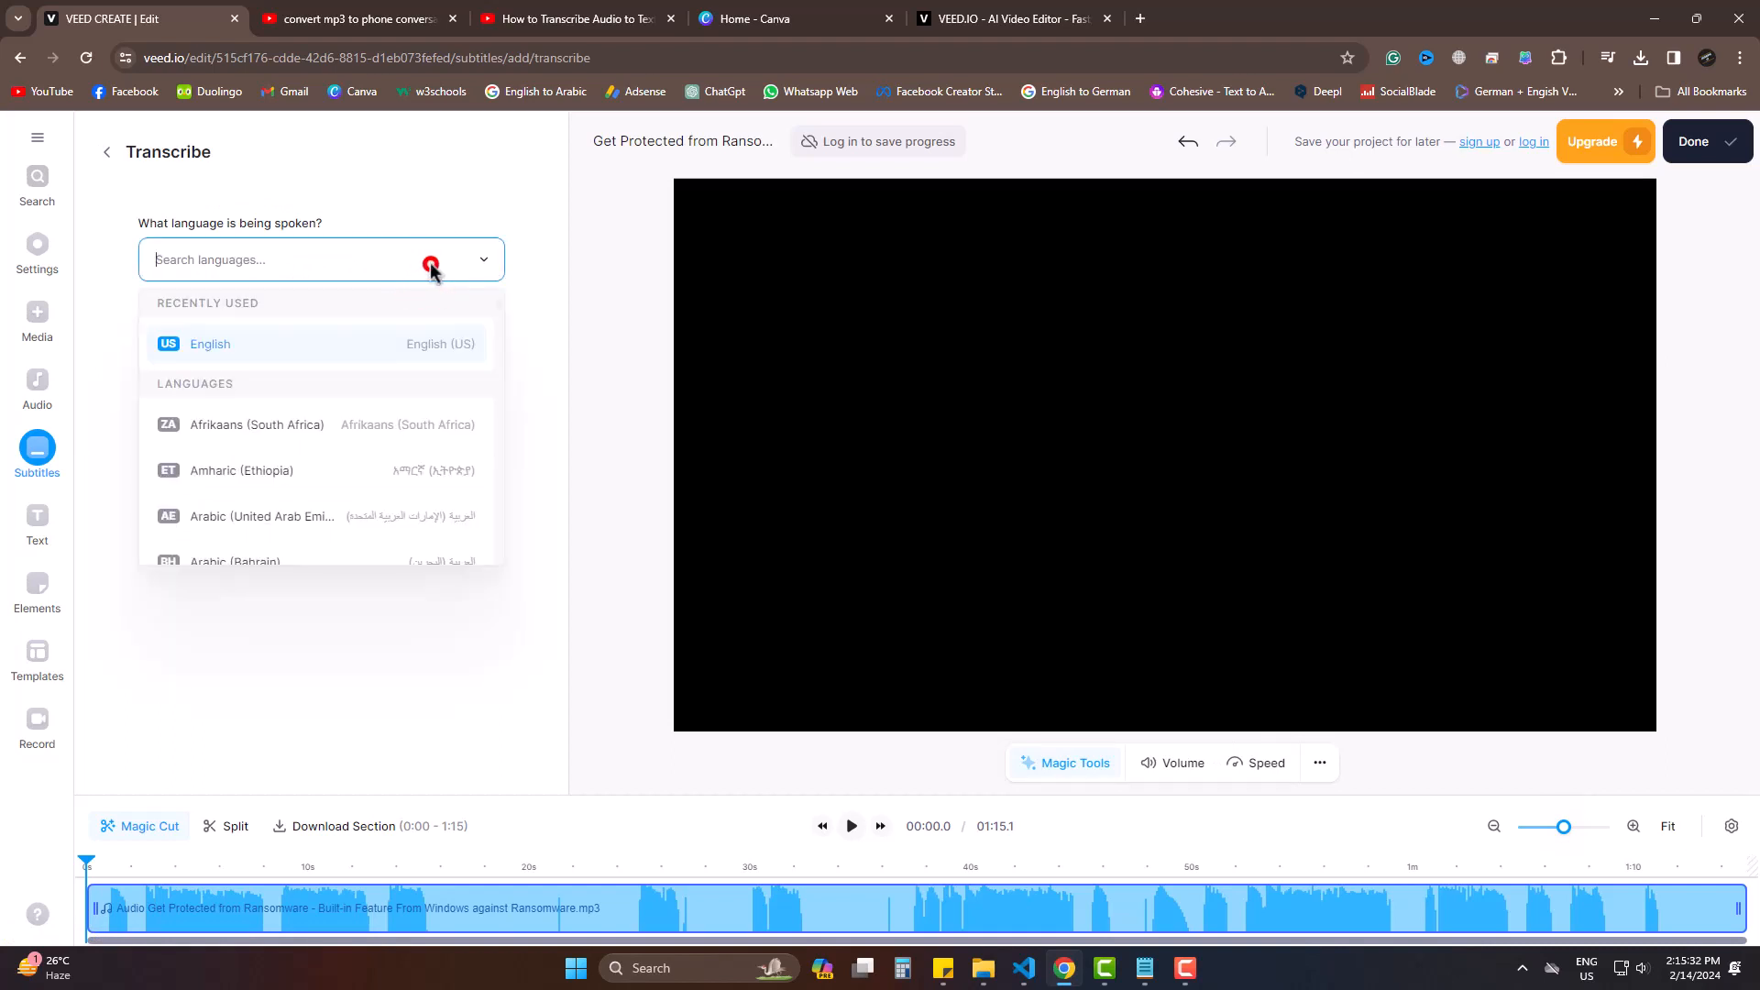
left_click(209, 343)
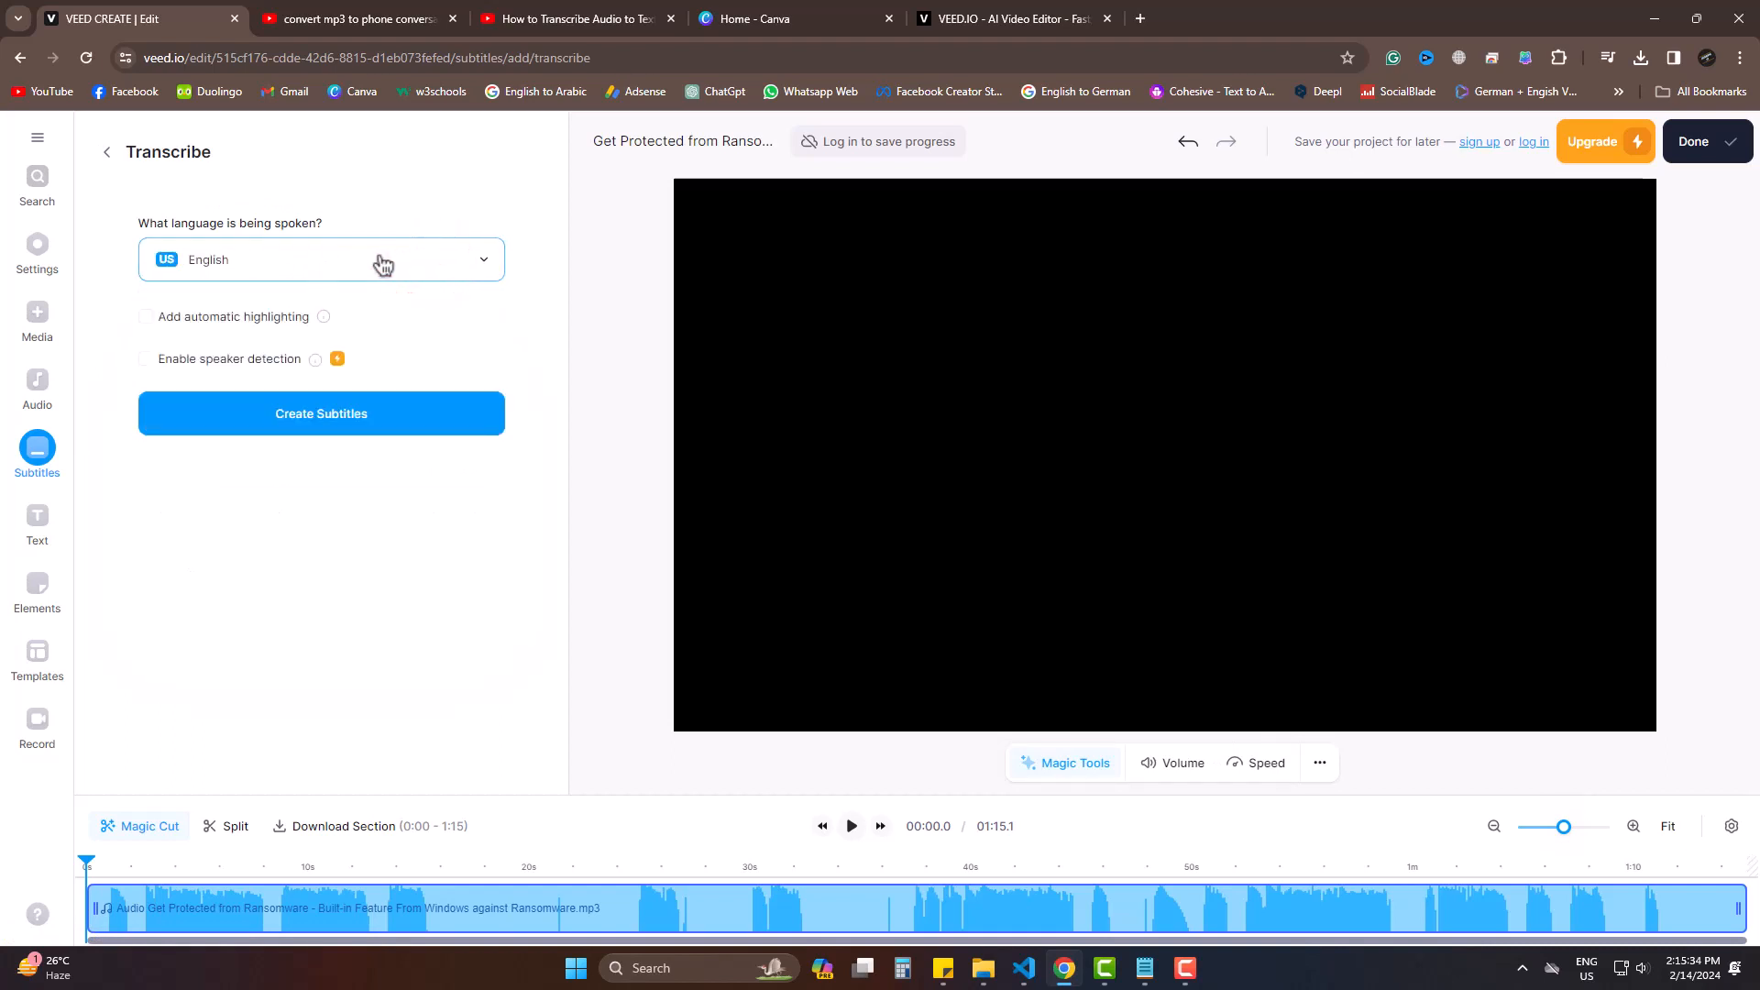
left_click(319, 412)
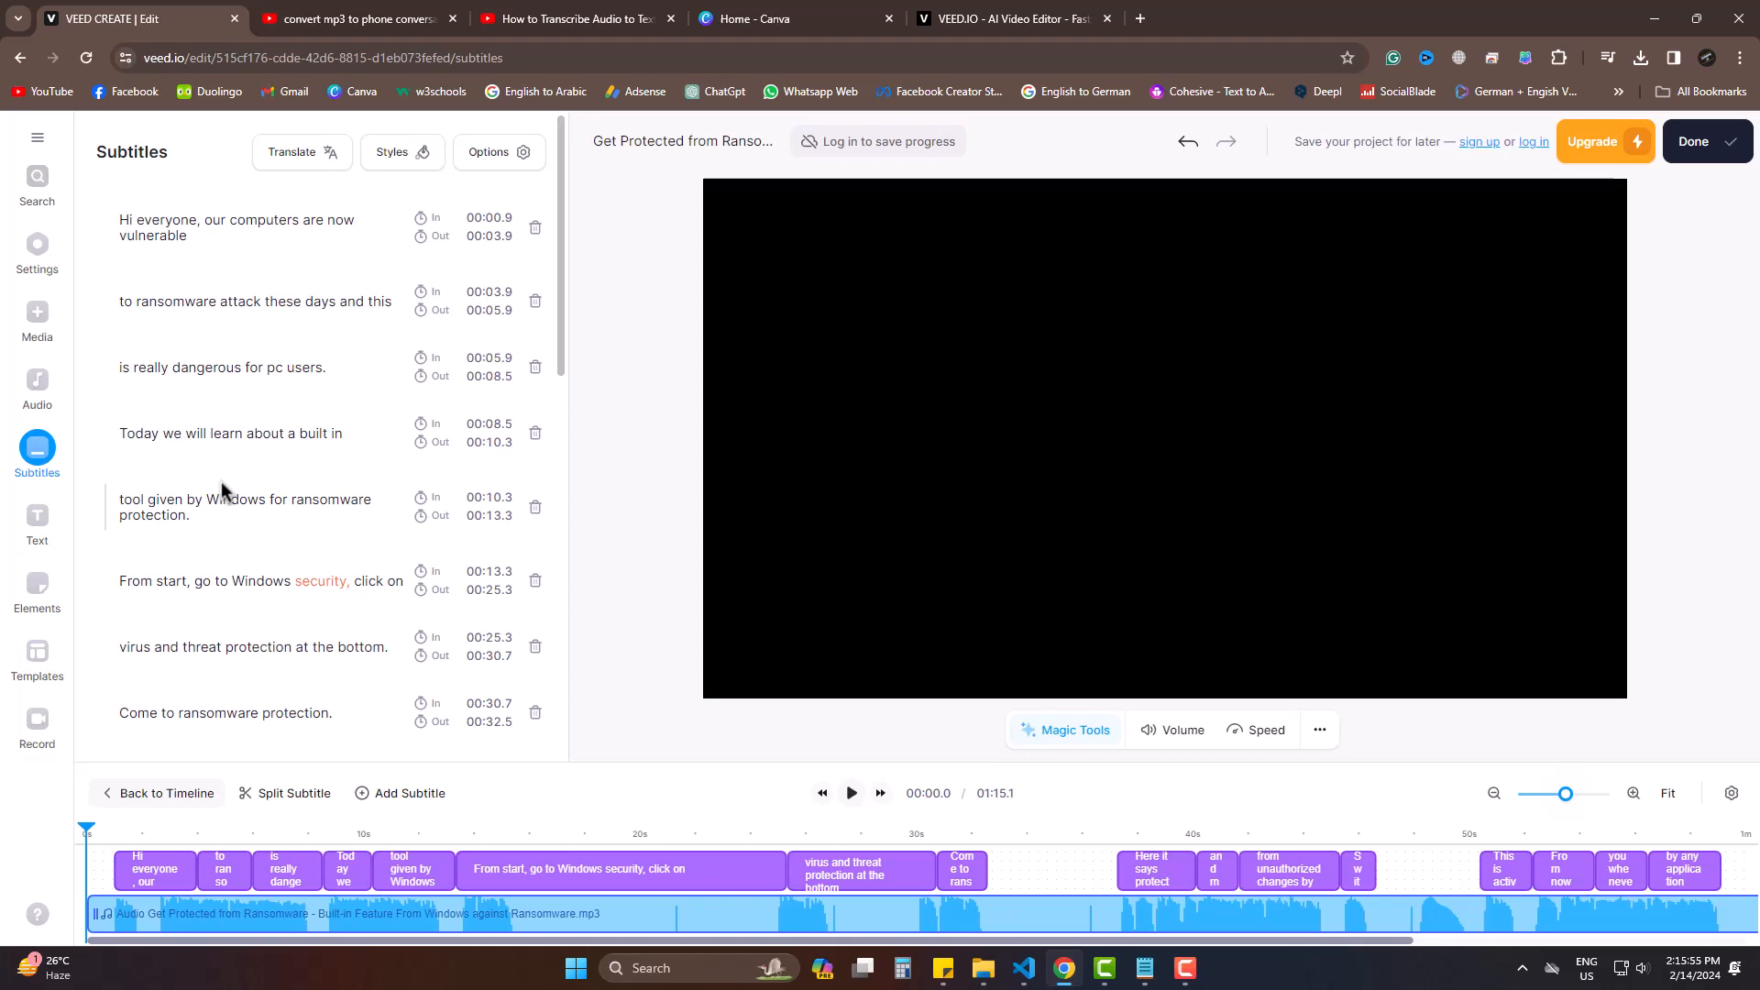
Step: Play and pause the project to check captions, then select all subtitle text with Ctrl+A
left_click(851, 792)
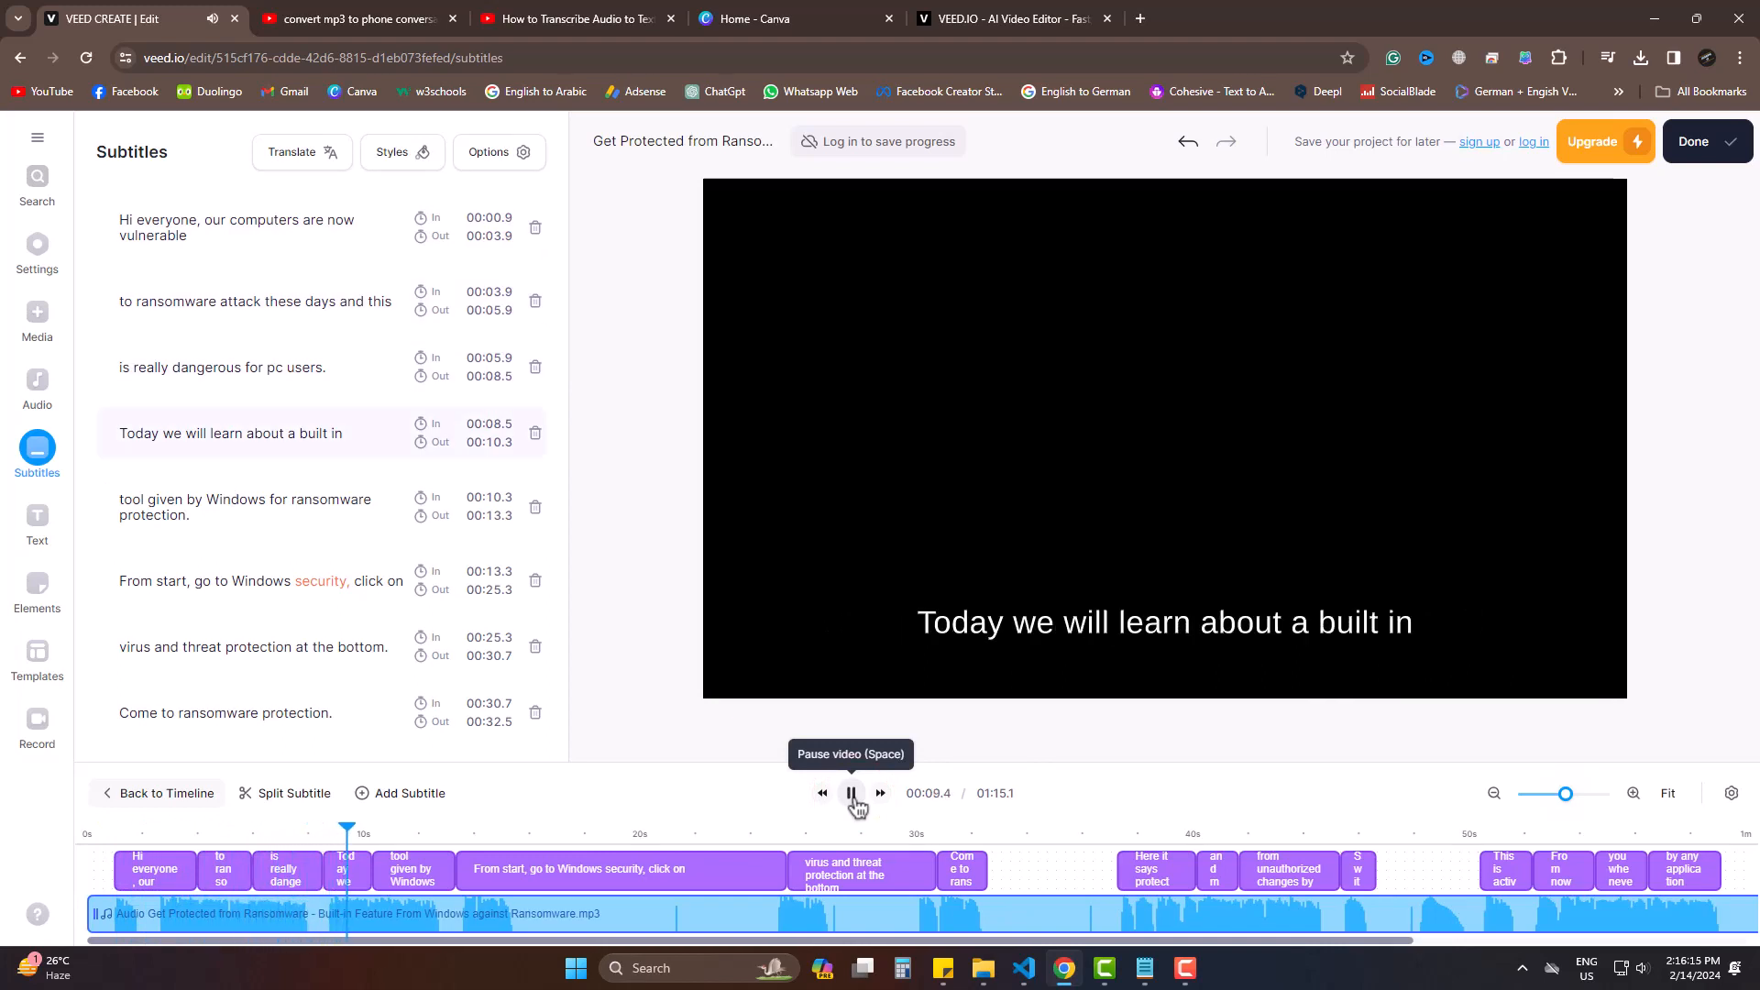
left_click(850, 794)
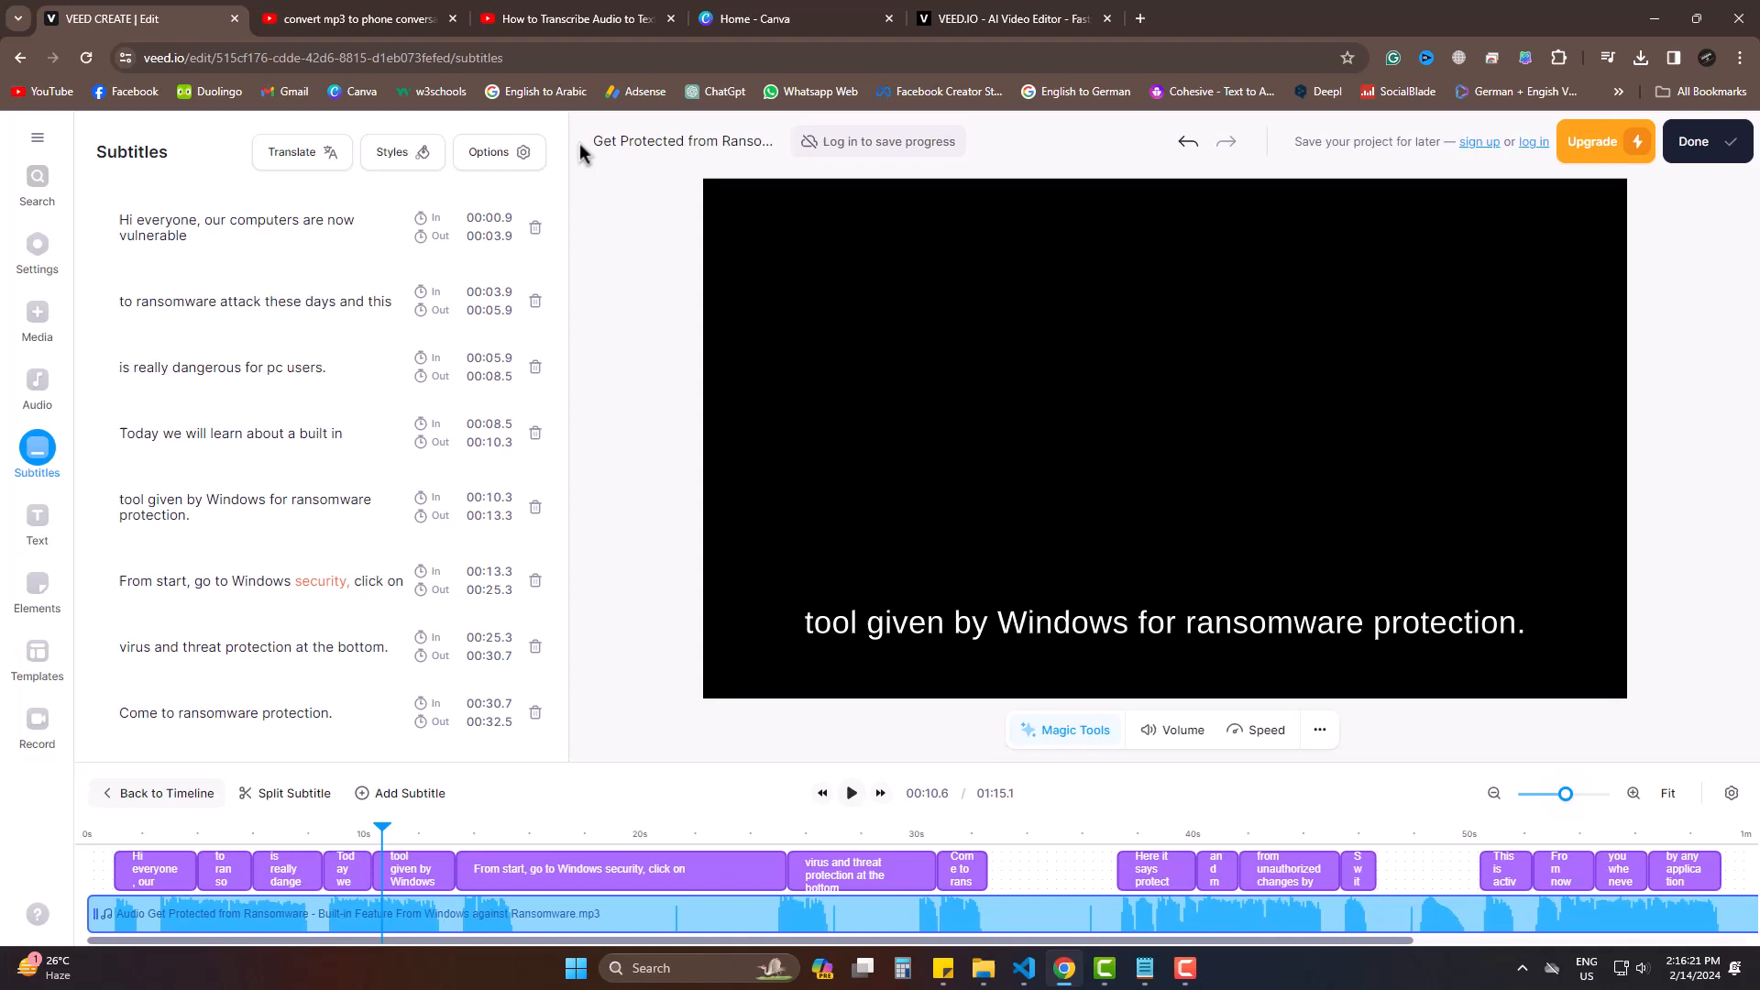
left_click(496, 153)
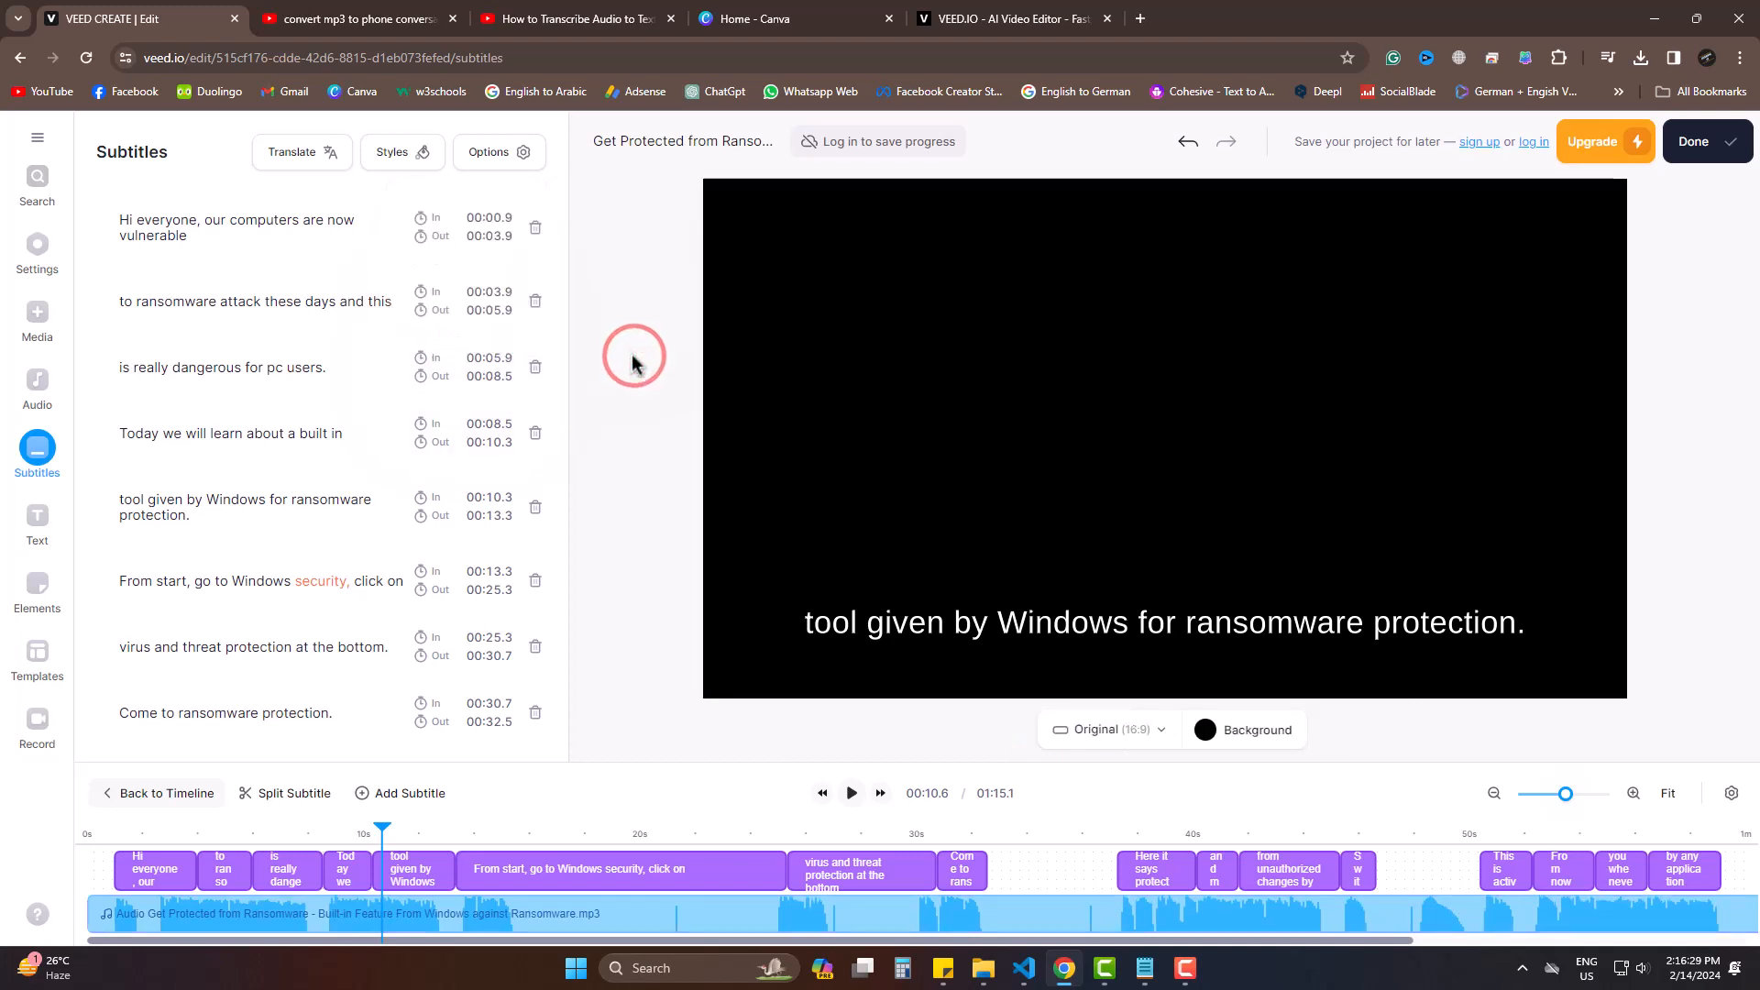
left_click(187, 237)
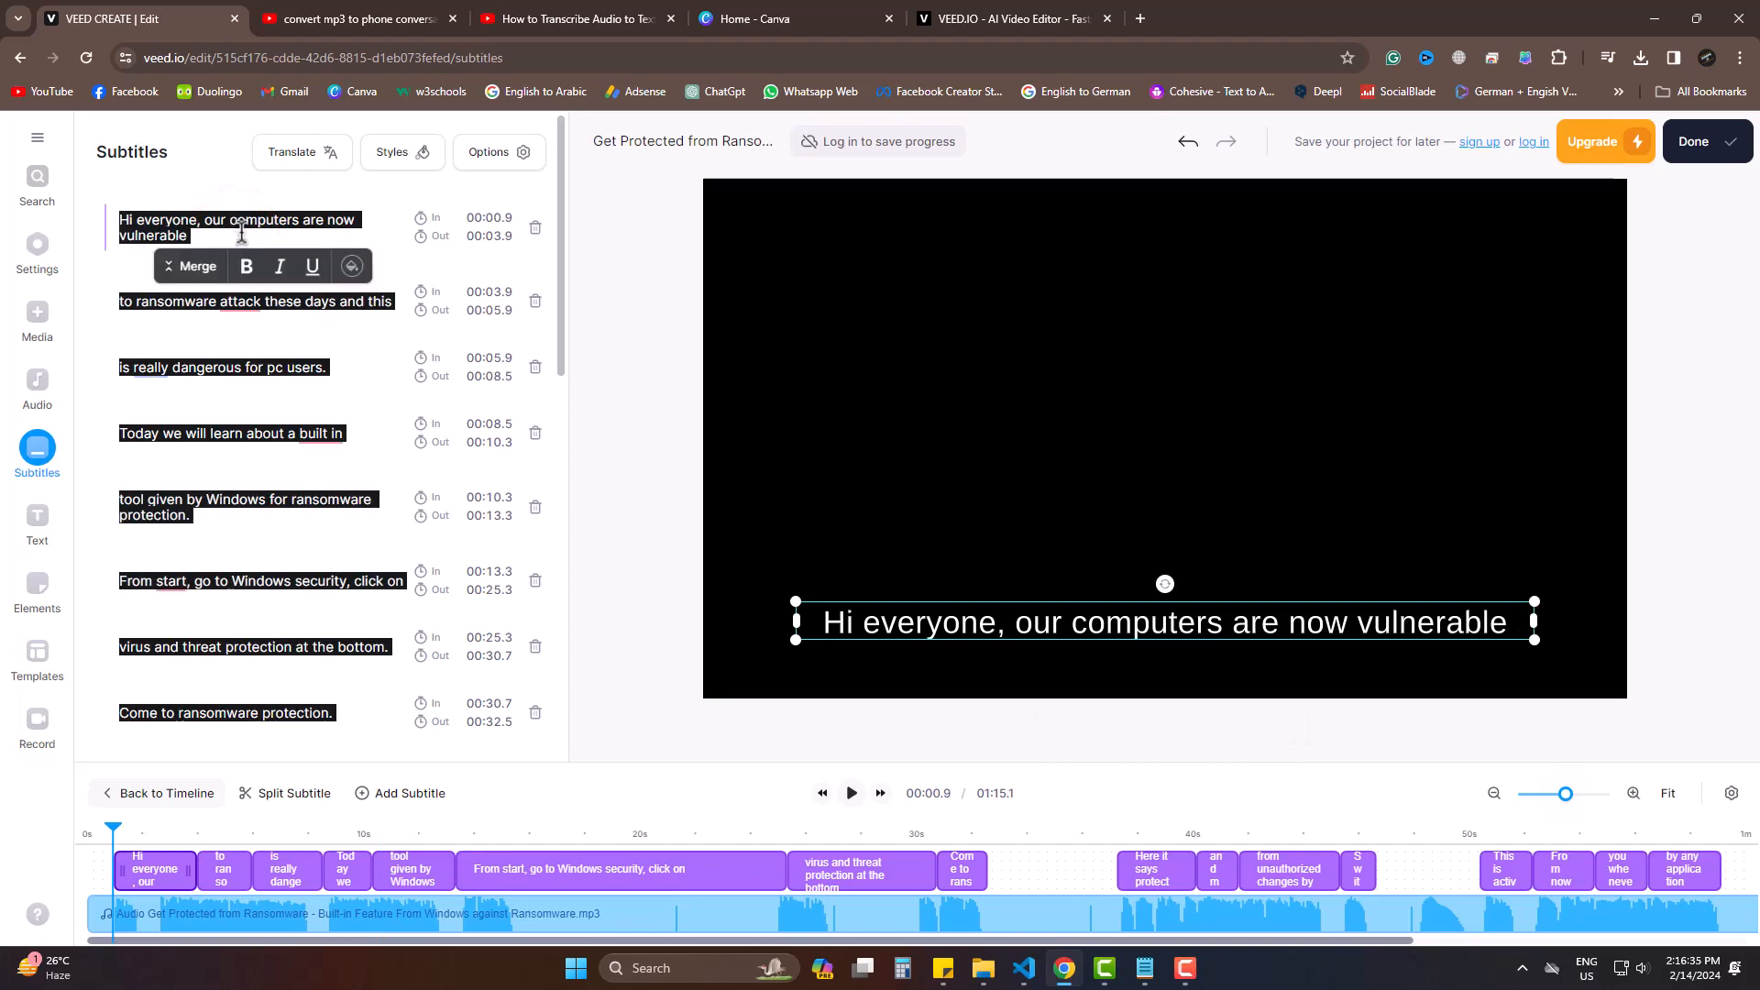
Step: Copy the selected transcript and launch Notepad from Windows Start search
right_click(239, 227)
type("n")
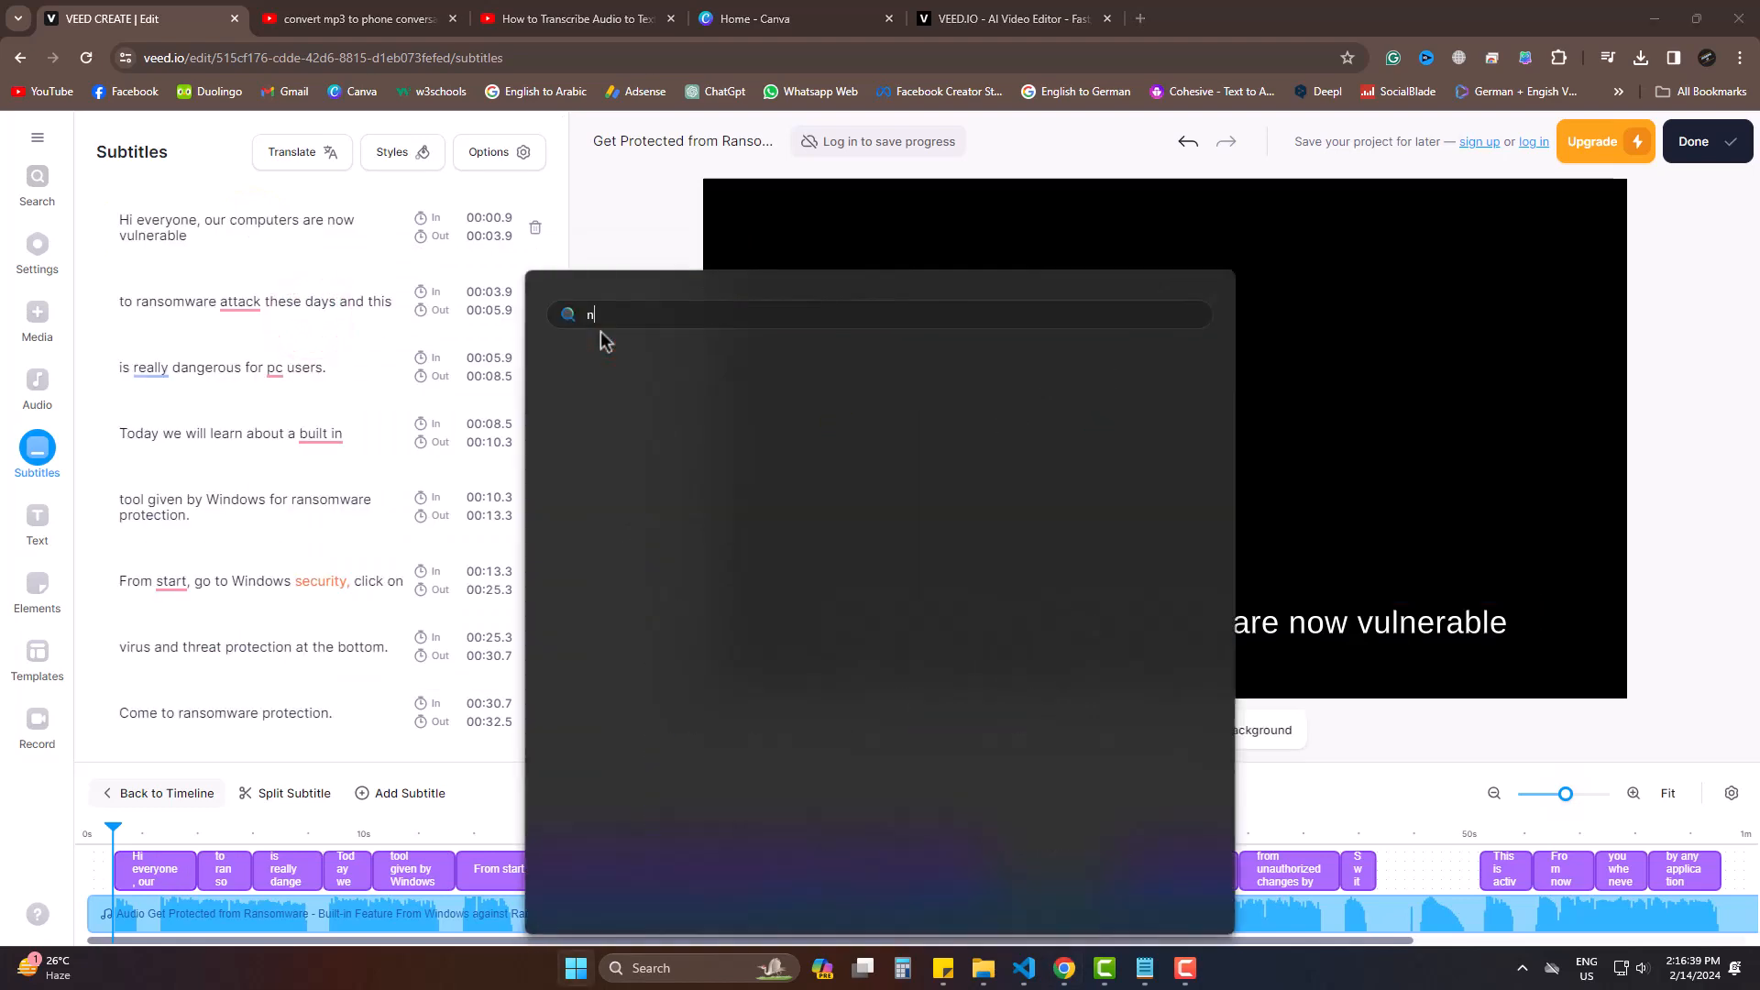
type("otepad")
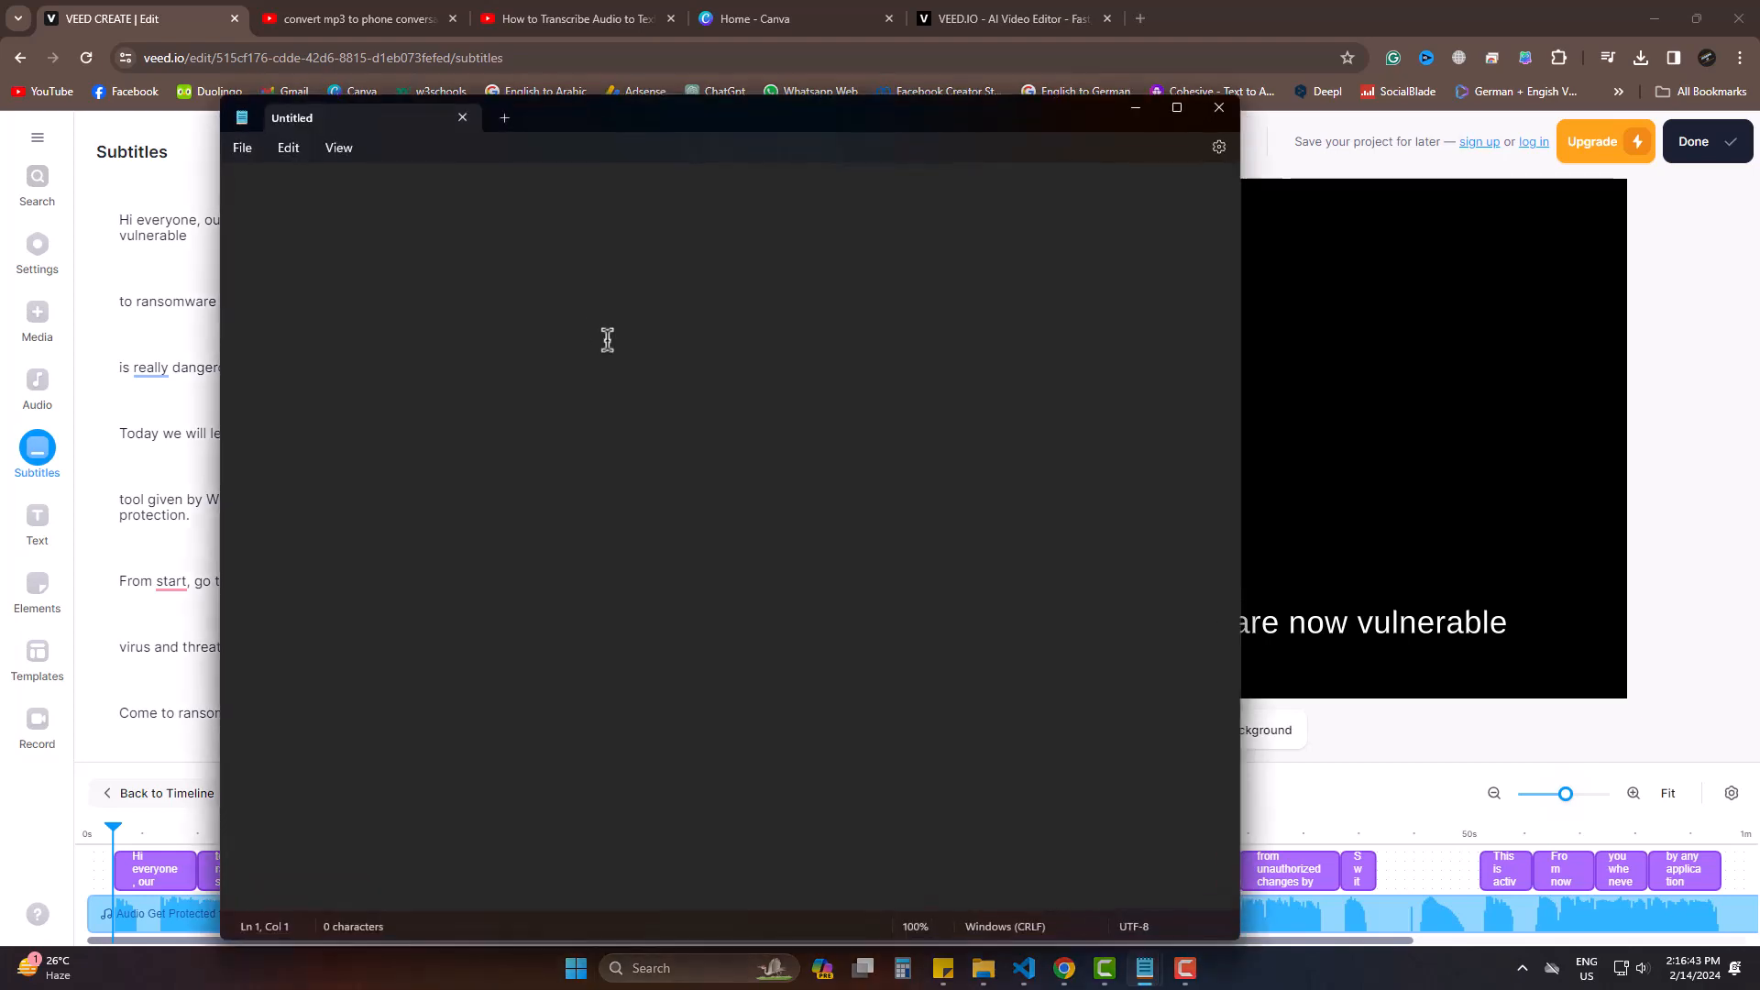
Step: Paste the full ransomware transcript into Notepad, then bring VEED.IO back to front
left_click(768, 363)
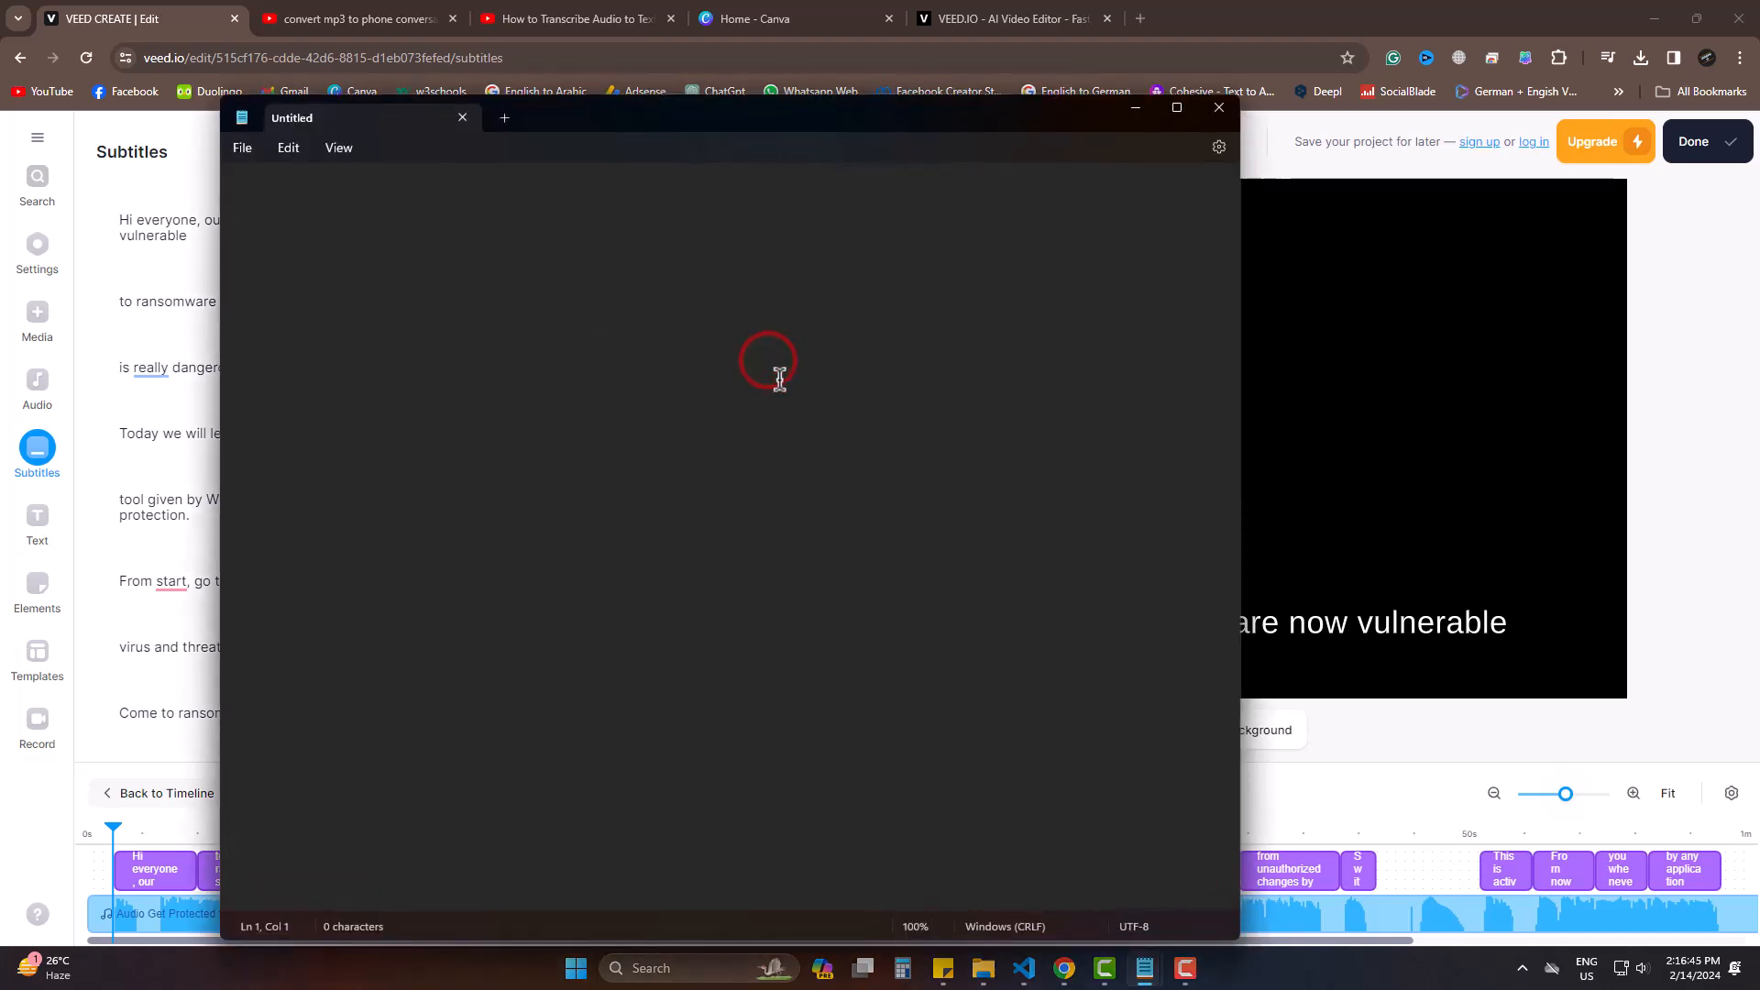
right_click(768, 362)
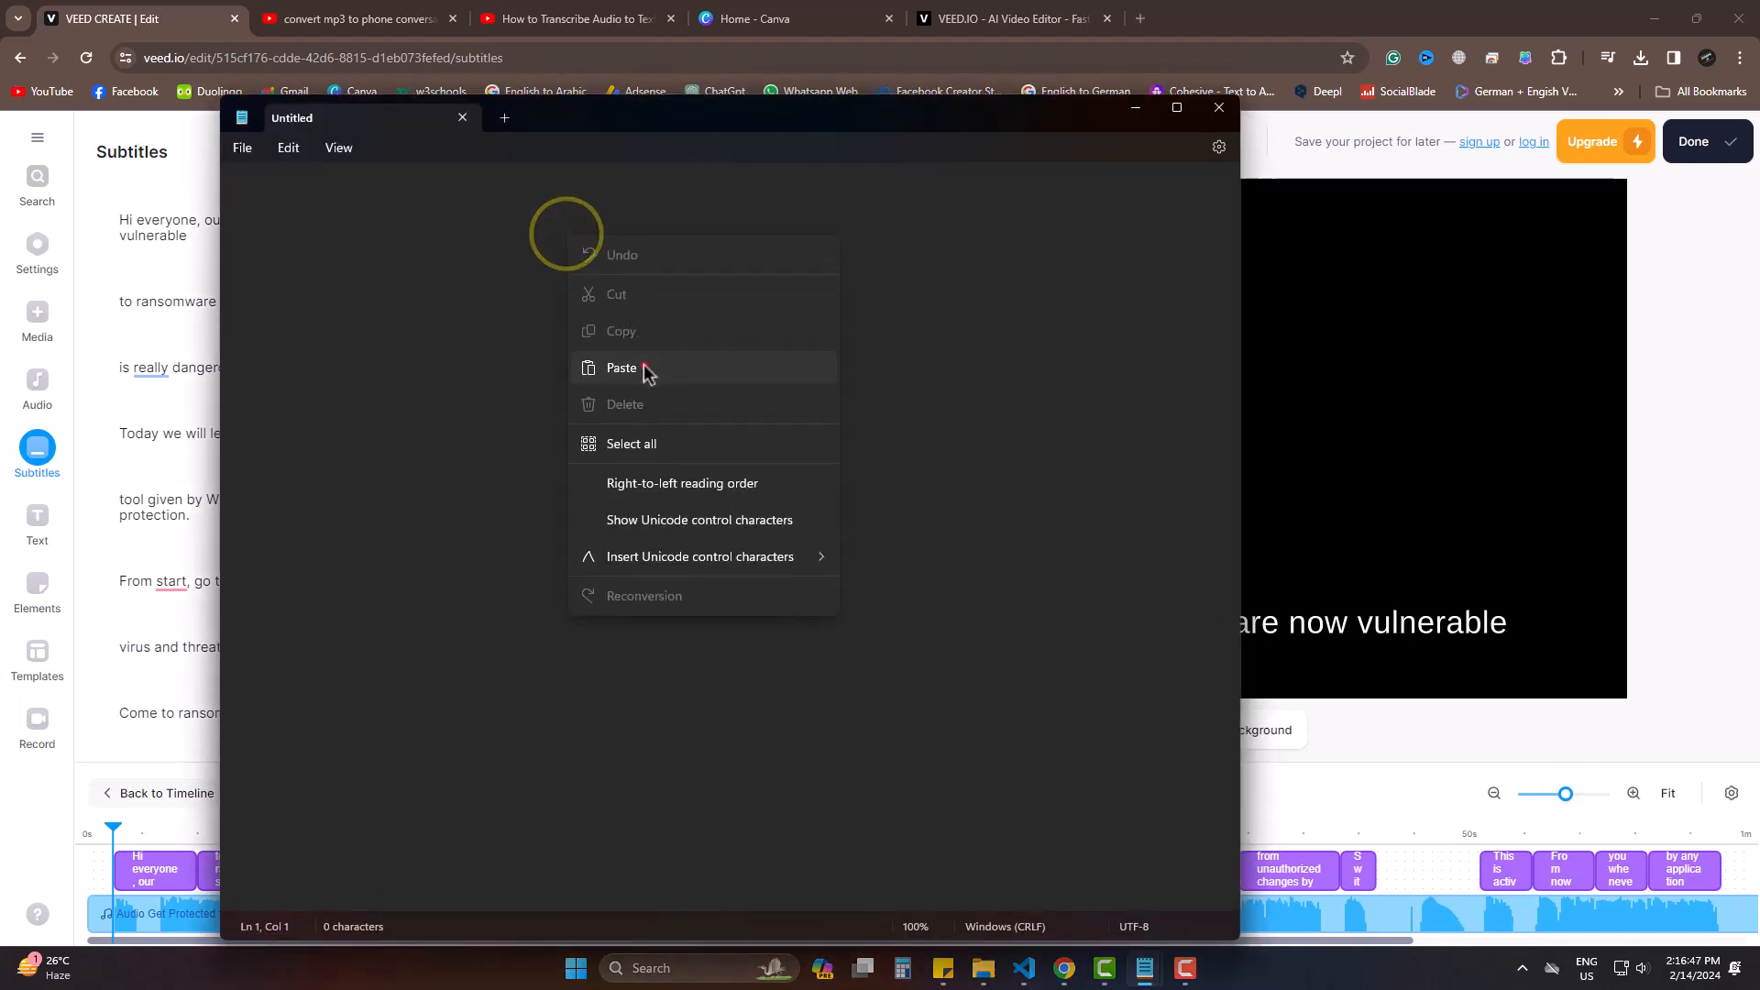
left_click(621, 366)
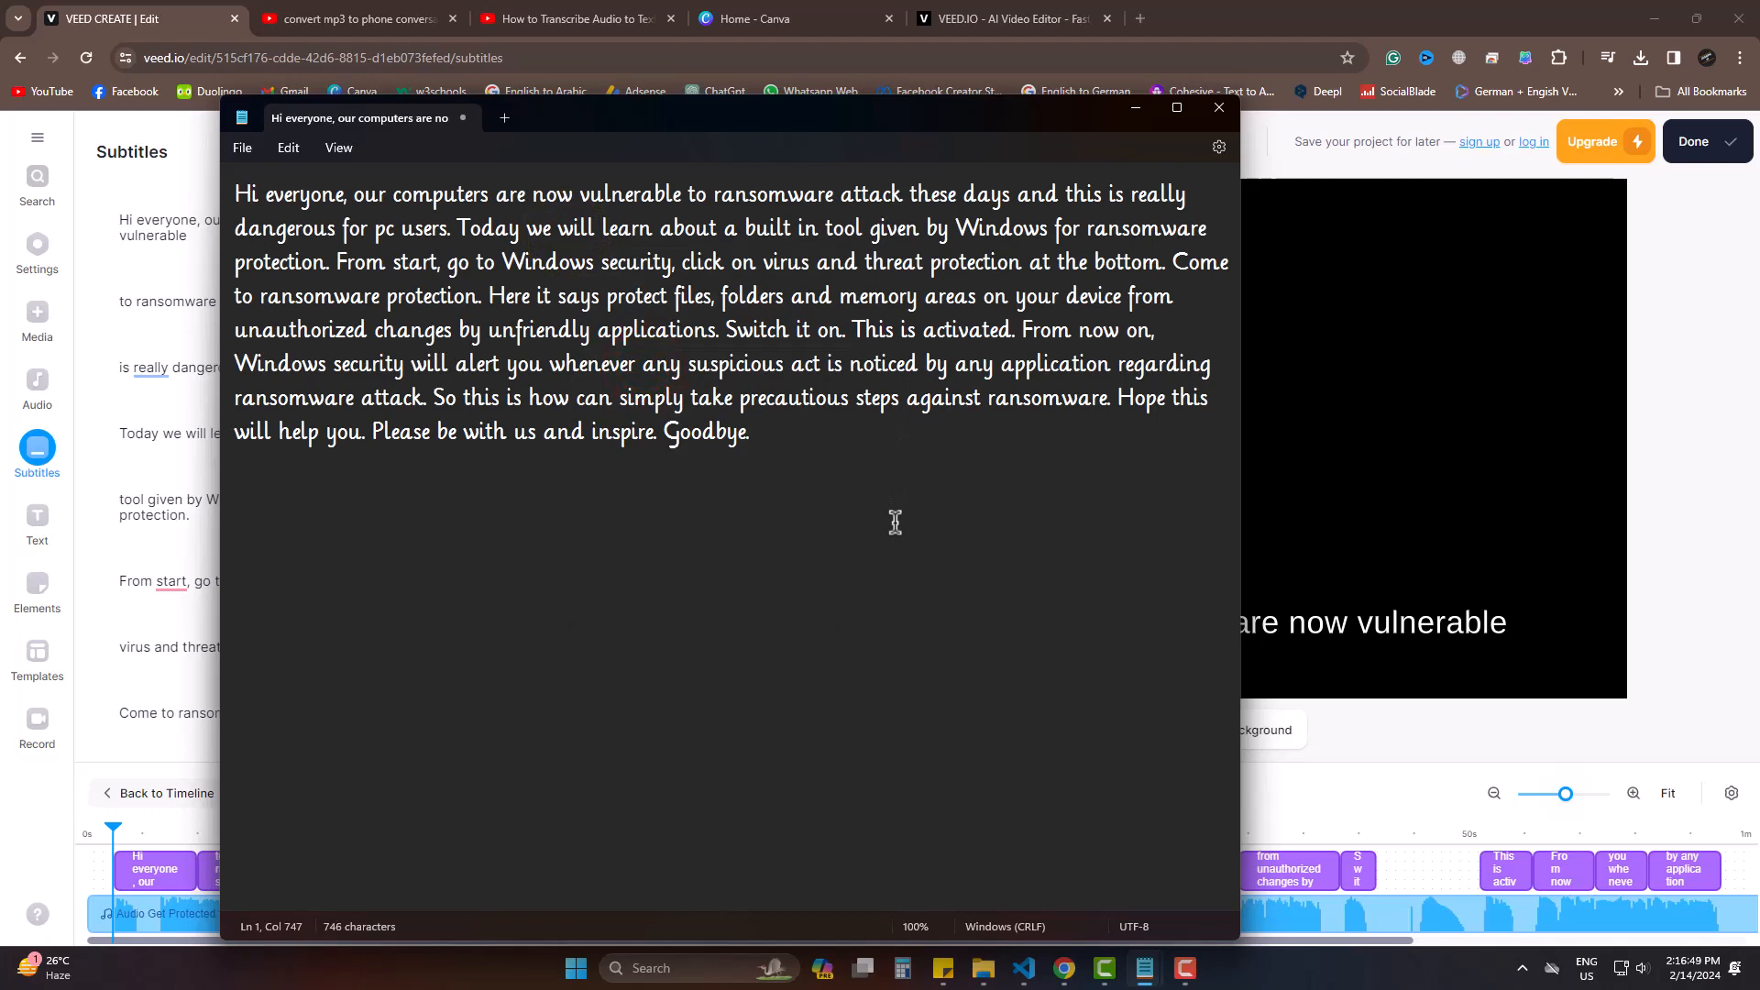
left_click(1218, 106)
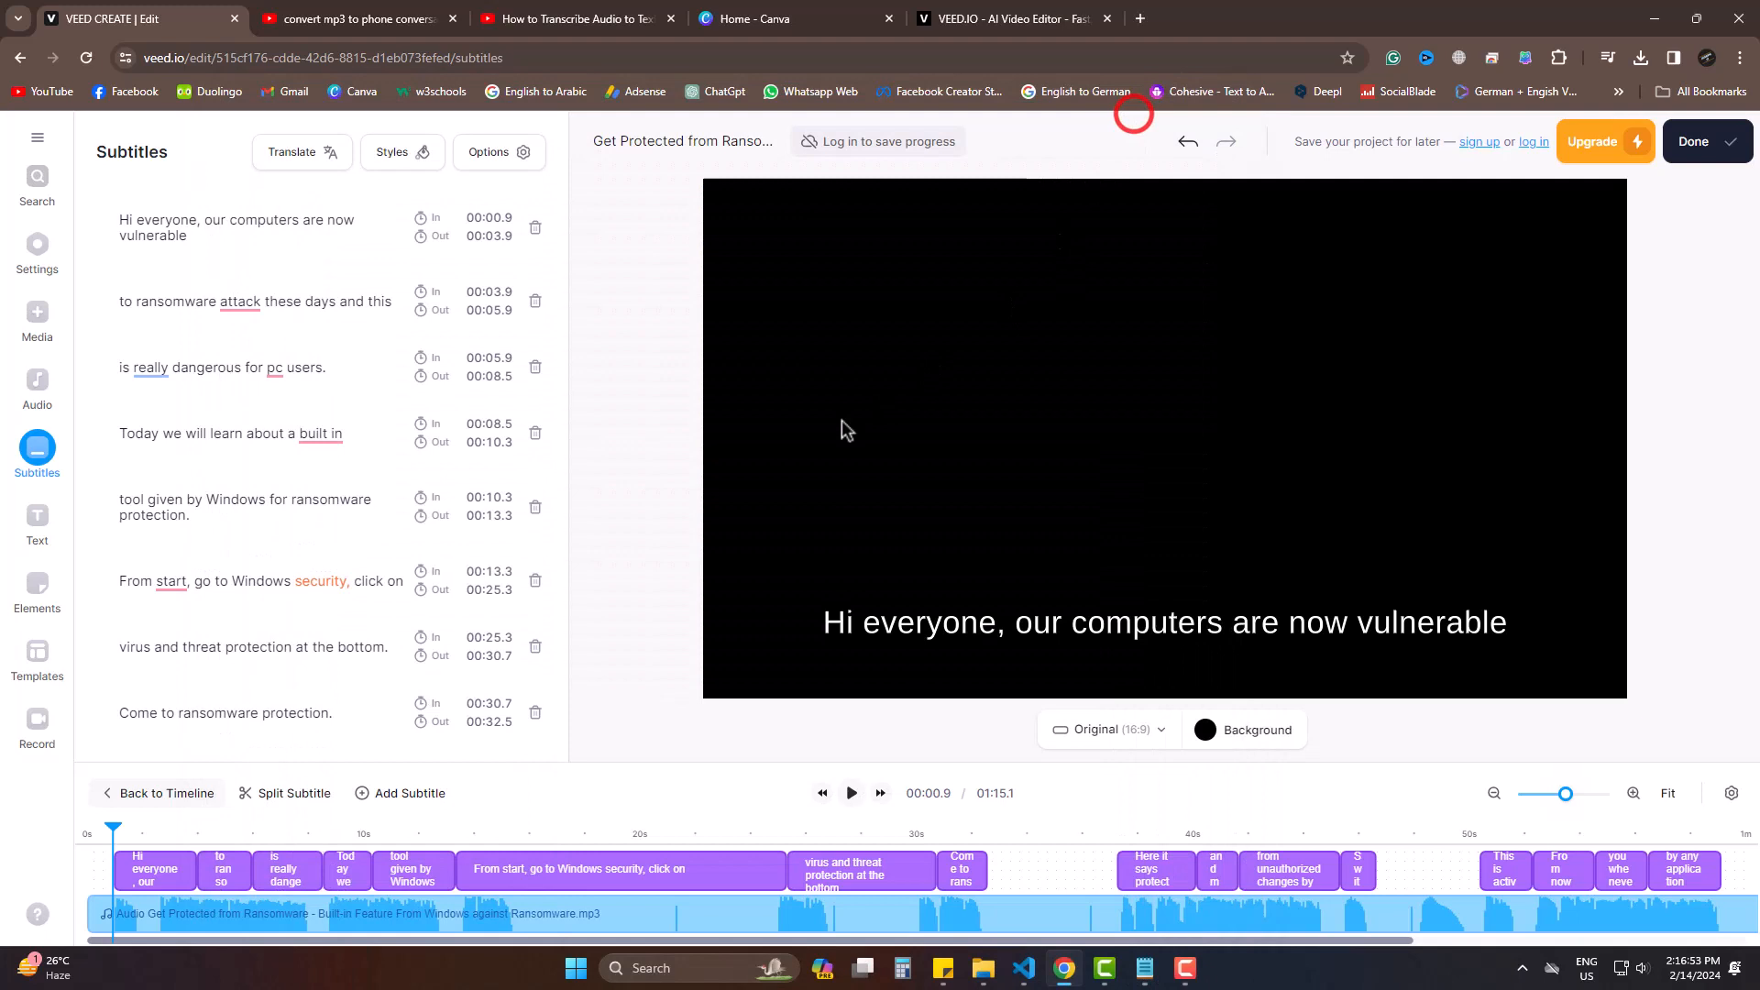